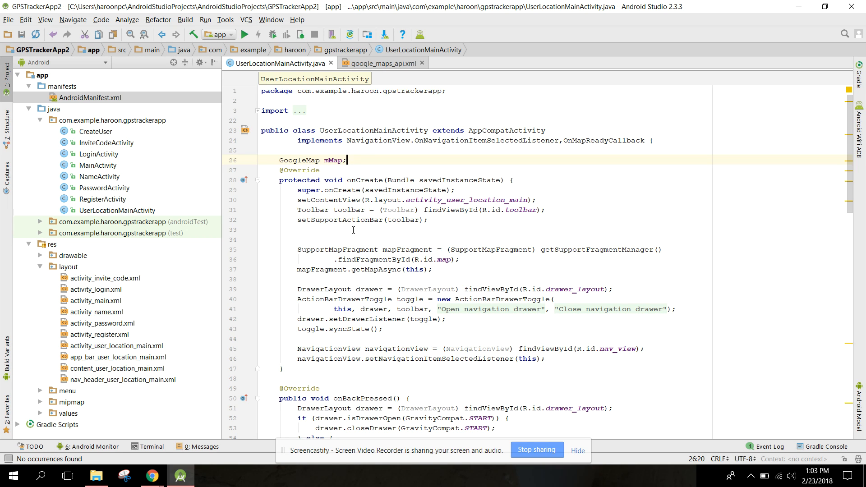
mouse_move(799, 237)
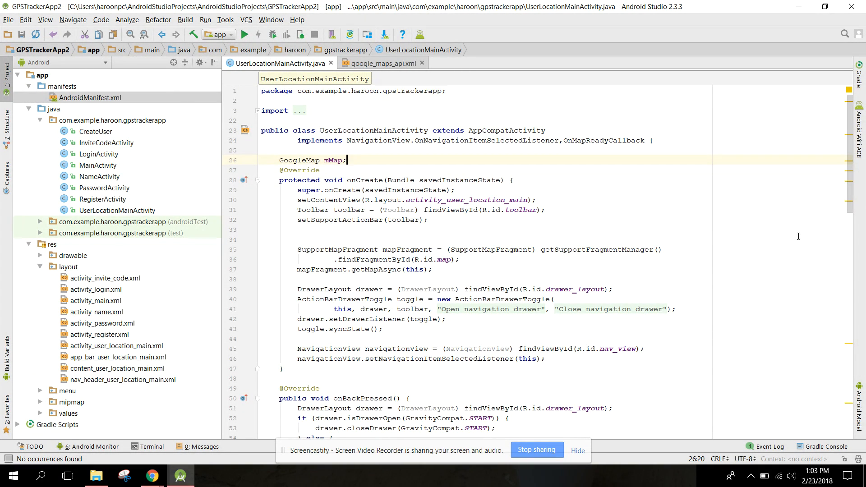
mouse_move(370, 154)
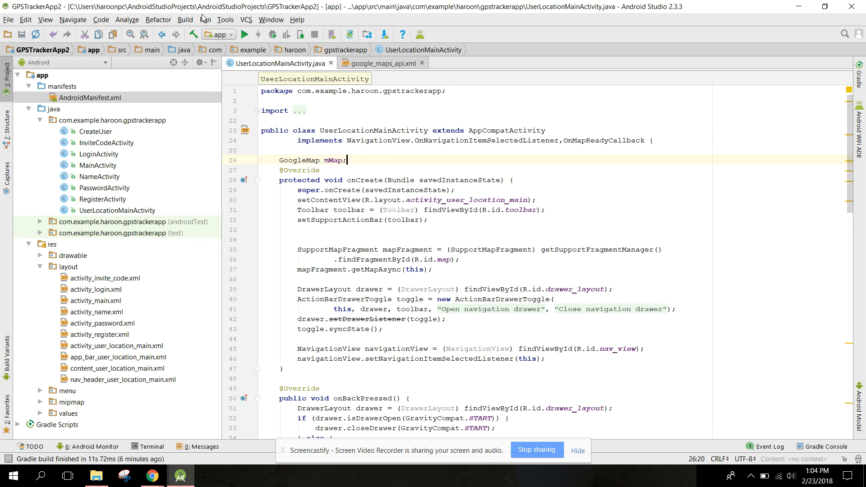
Rebuild the project and review the 'cannot find MyNavigationActivity' errors in the activity code.
left_click(185, 19)
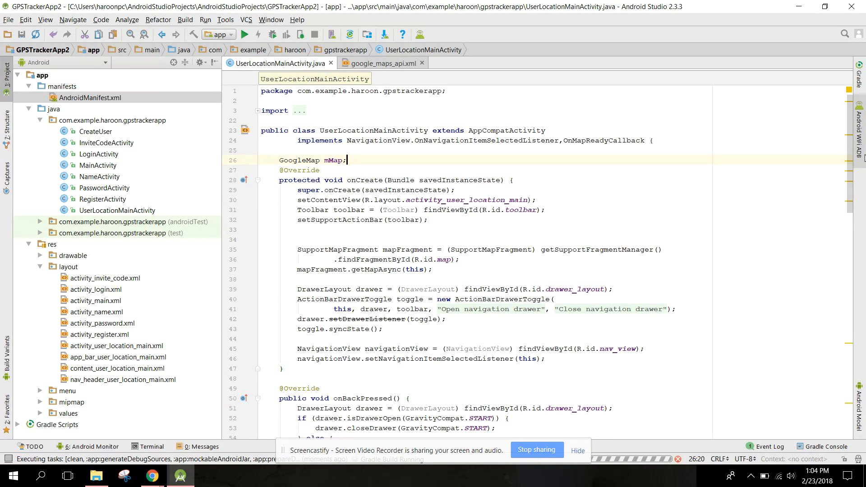
scroll("down", 3)
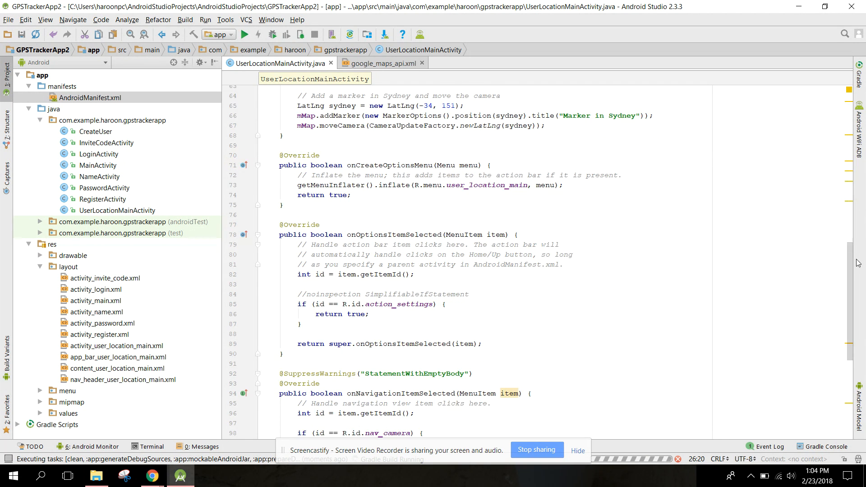
scroll("down", 3)
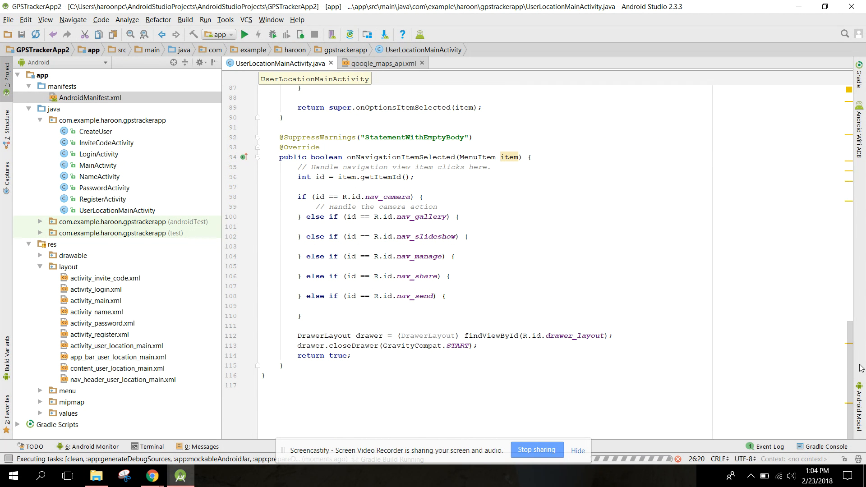
scroll("up", 3)
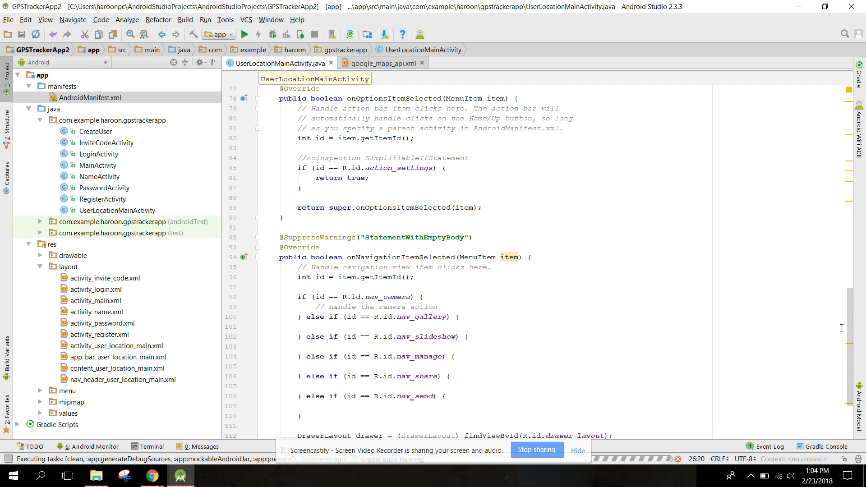
scroll("down", 3)
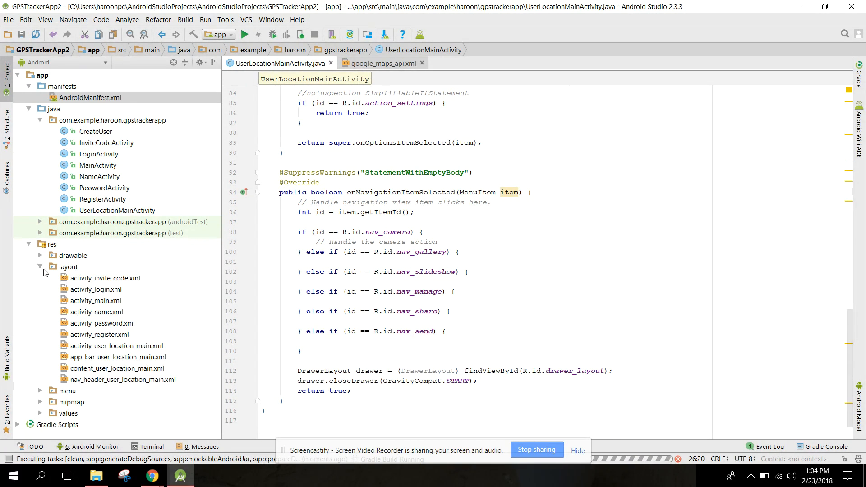
Open activity_user_location_main_drawer.xml from the res/menu folder.
left_click(90, 98)
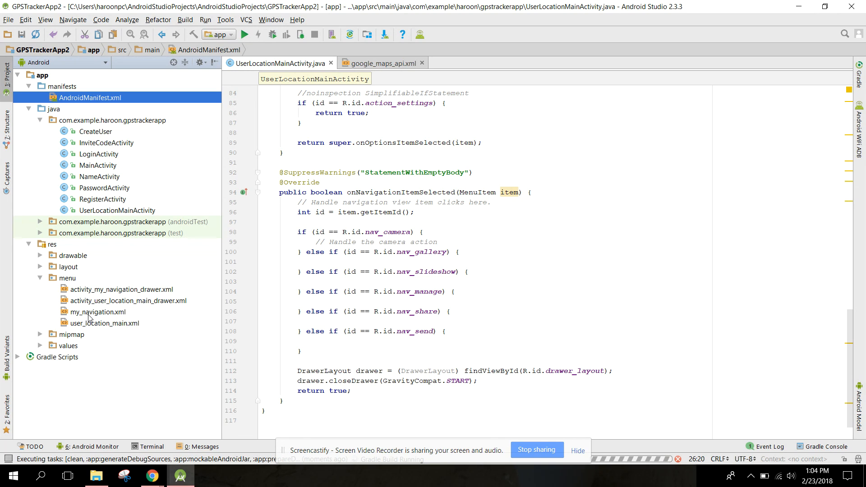
double_click(98, 311)
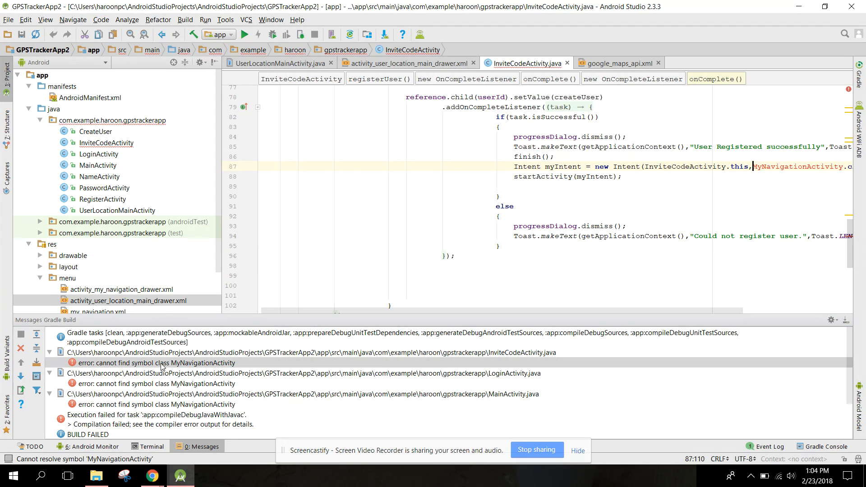
mouse_move(484, 313)
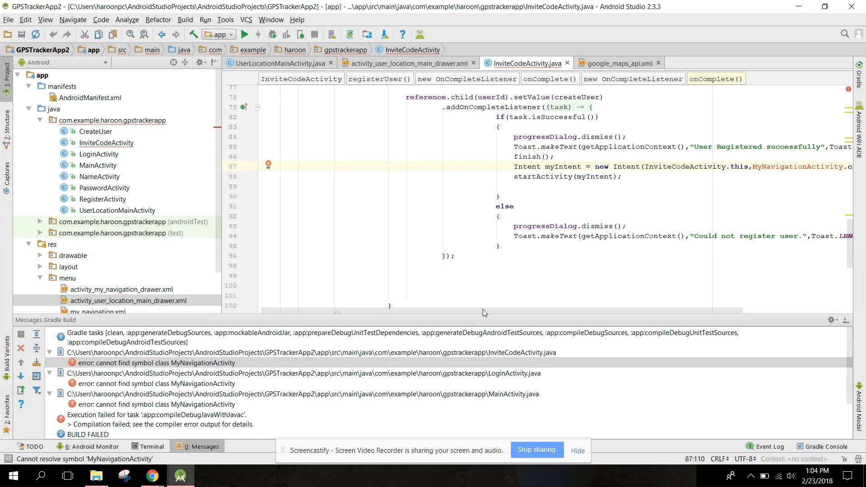
Replace MyNavigationActivity with UserLocationMainActivity in InviteCodeActivity, LoginActivity and MainActivity, then rebuild.
scroll("left", 3)
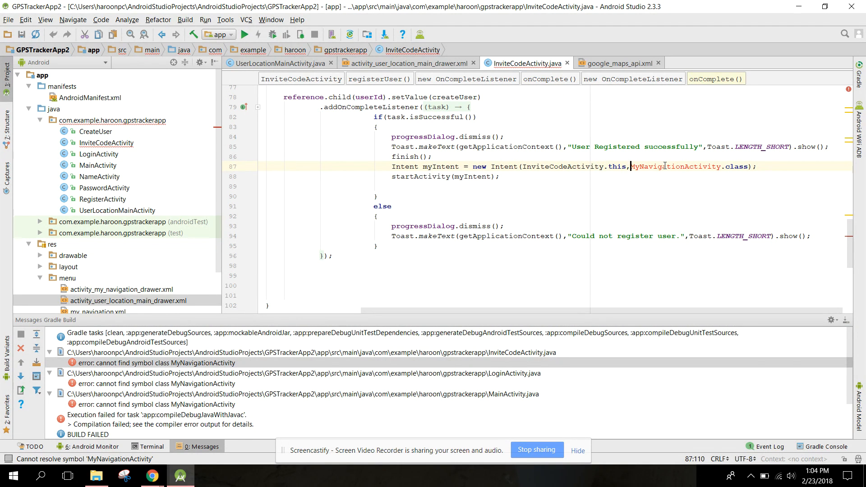
double_click(676, 166)
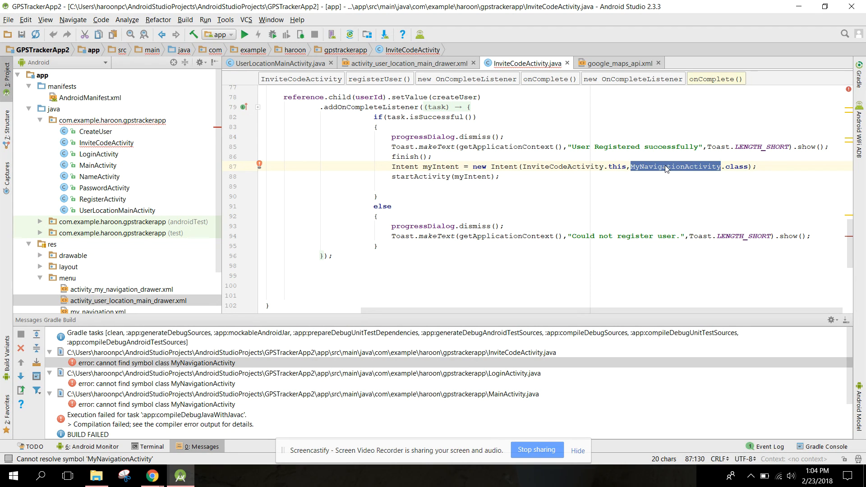
type("UserLocatio")
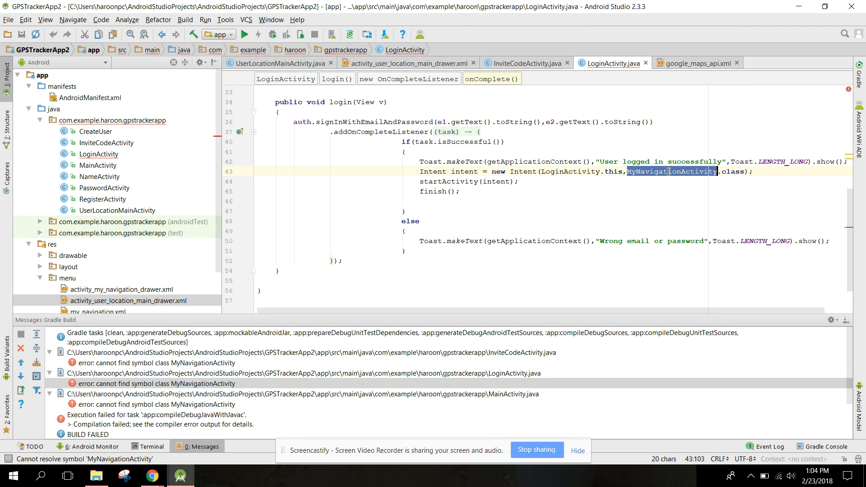
type("UserL")
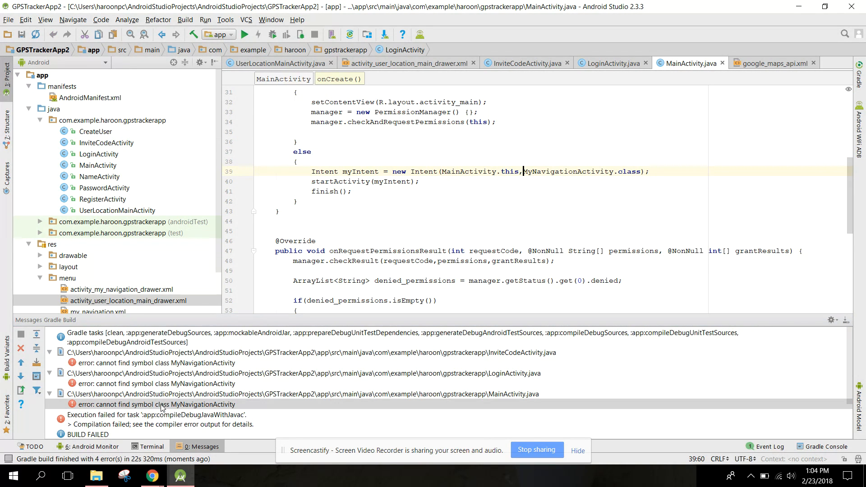
type("UserI")
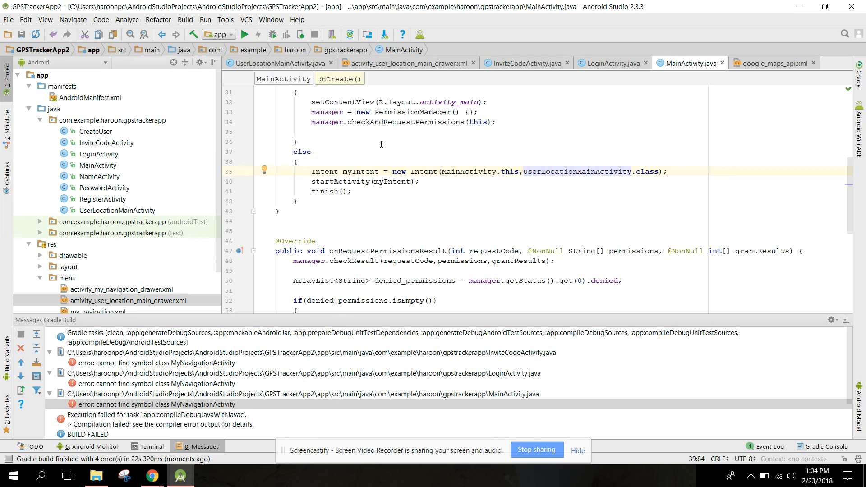
scroll("down", 3)
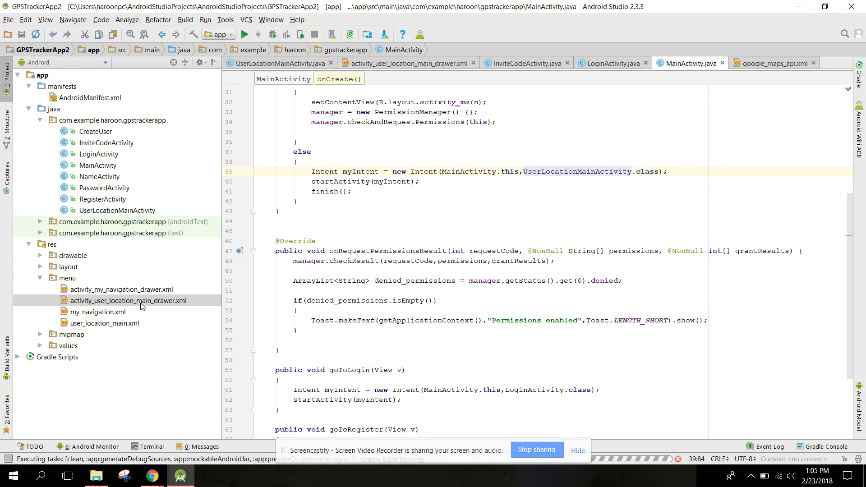
Select and copy the whole activity_my_navigation_drawer.xml menu, Join Circle through Sign Out.
left_click(561, 64)
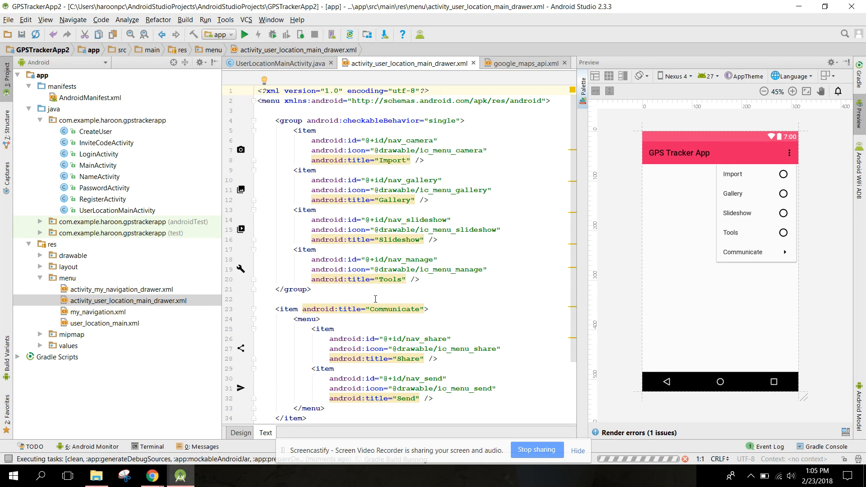
scroll("down", 3)
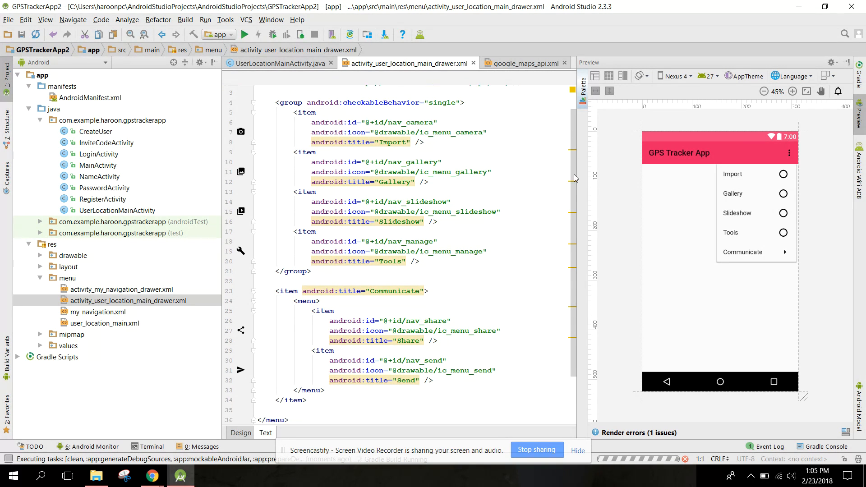
scroll("up", 3)
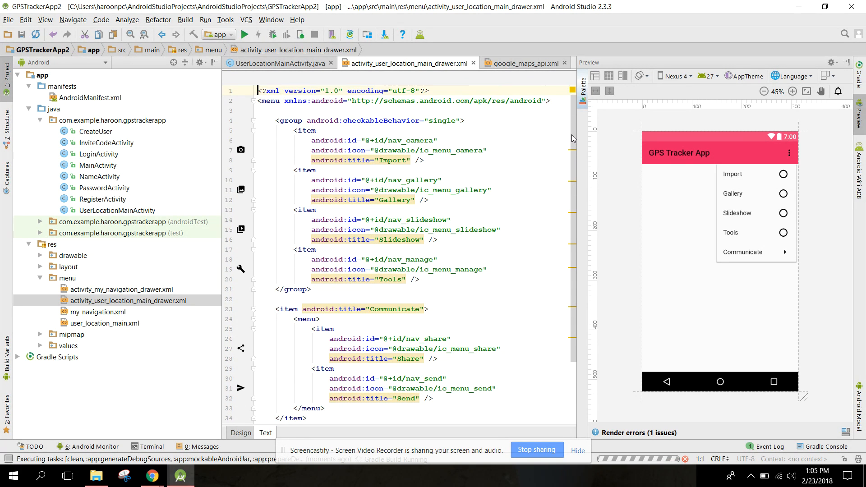
mouse_move(113, 290)
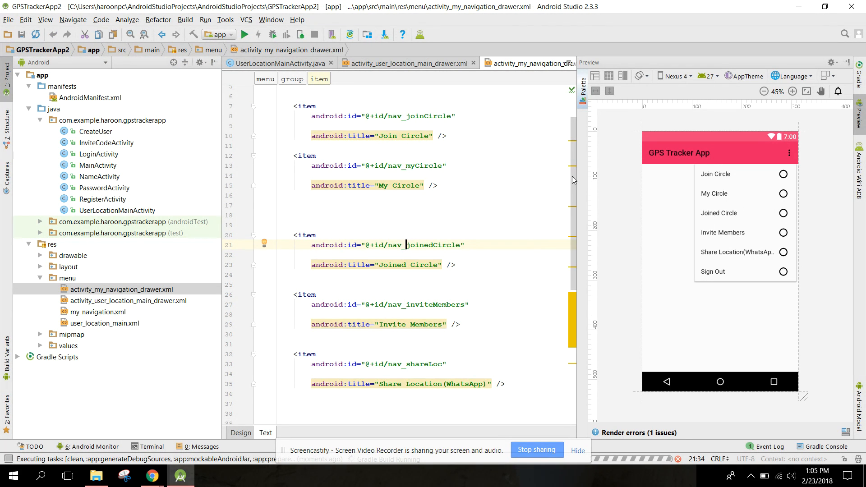
scroll("down", 3)
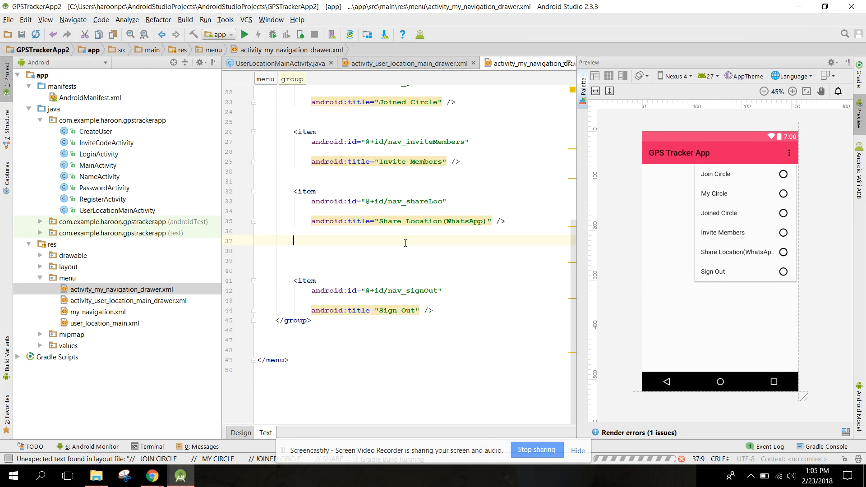
left_click(338, 370)
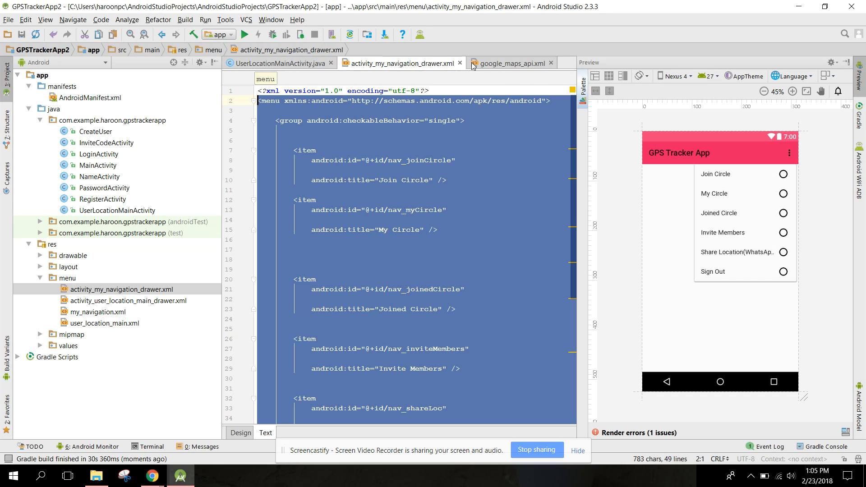
mouse_move(552, 66)
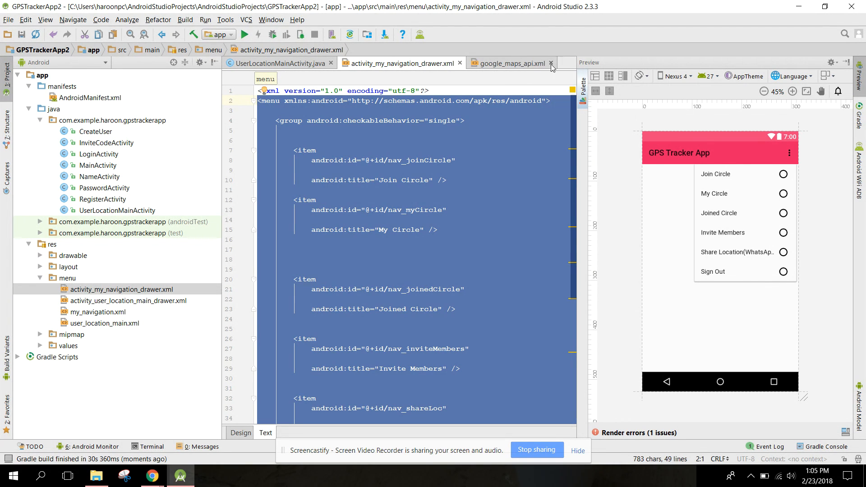
Paste the copied items into activity_user_location_main_drawer.xml and rename the share item to just 'Share Location'.
left_click(551, 63)
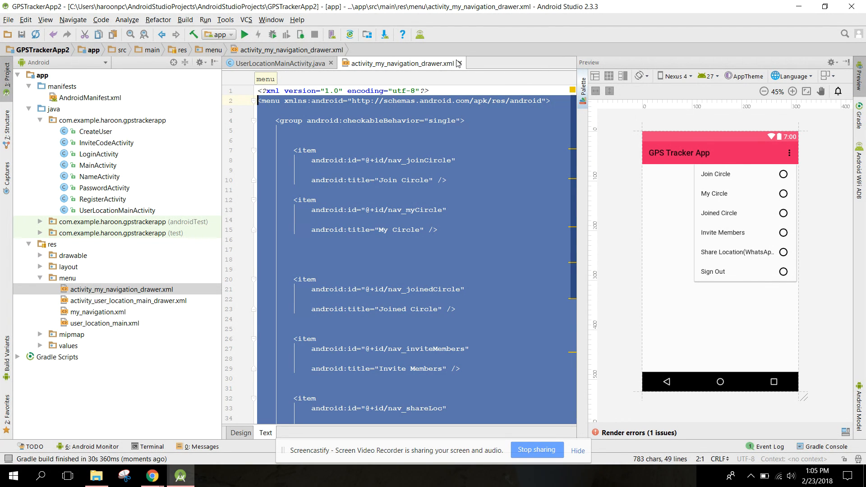
double_click(127, 301)
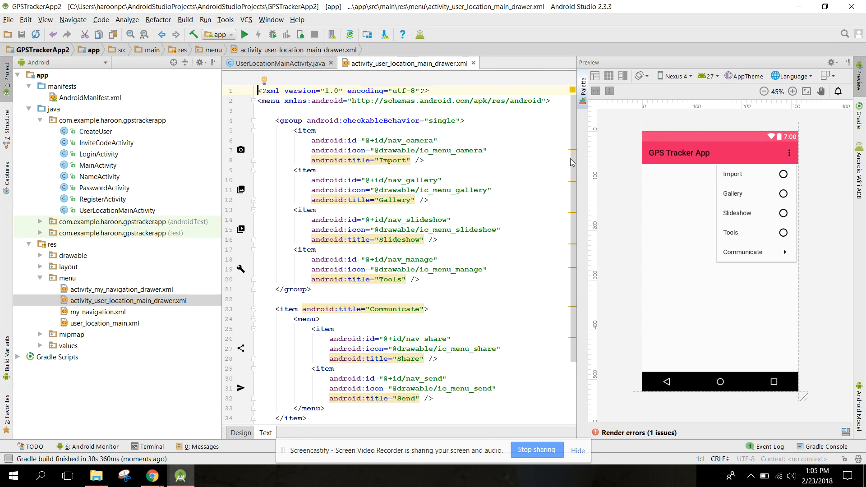
left_click(272, 120)
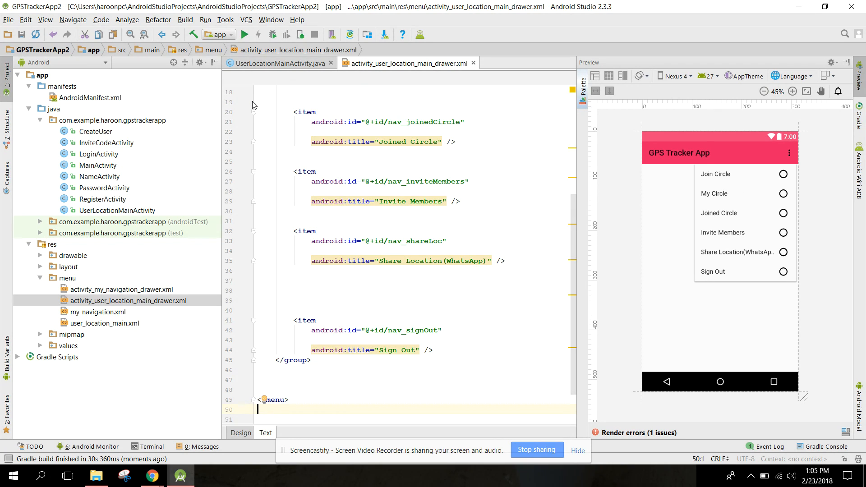
scroll("up", 3)
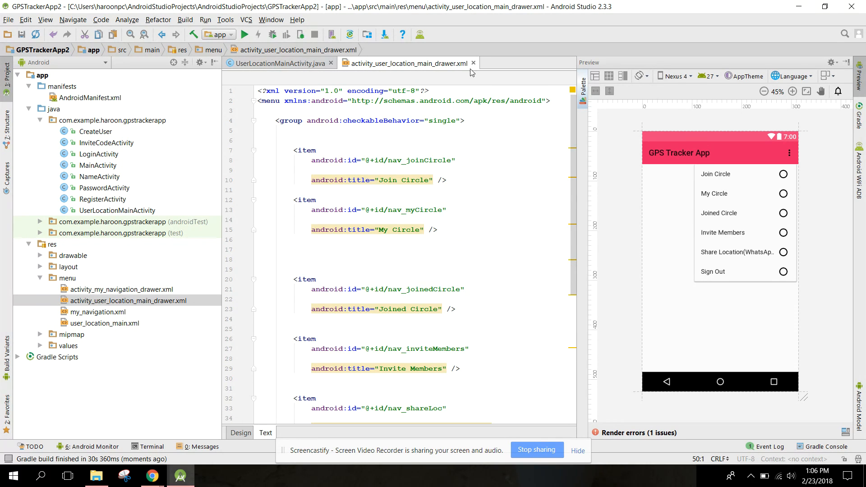
scroll("down", 3)
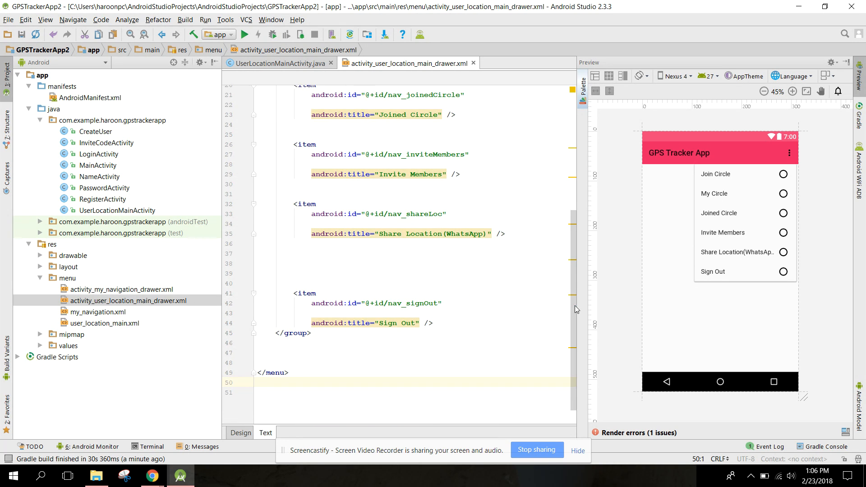
double_click(459, 232)
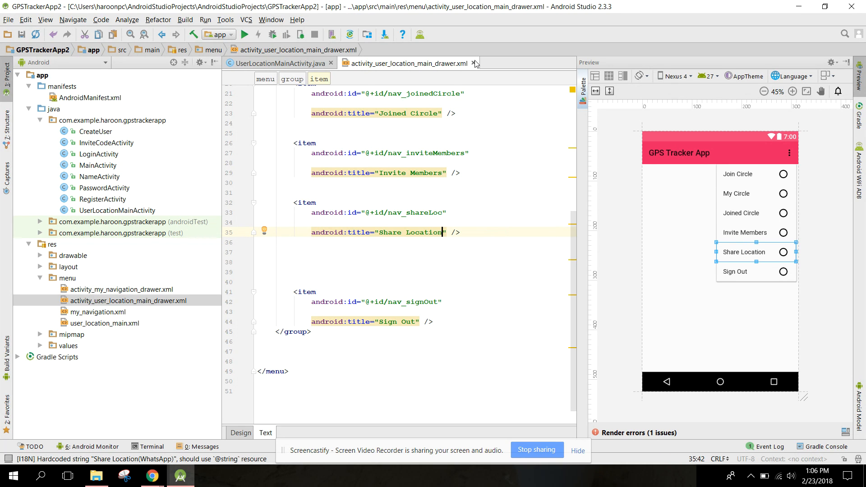
Delete the duplicate activity_my_navigation_drawer.xml and my_navigation.xml menu files.
left_click(278, 63)
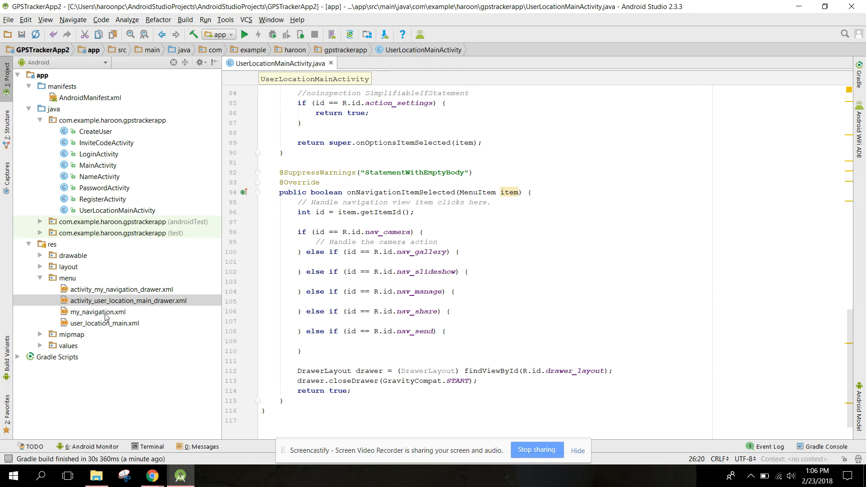
double_click(121, 289)
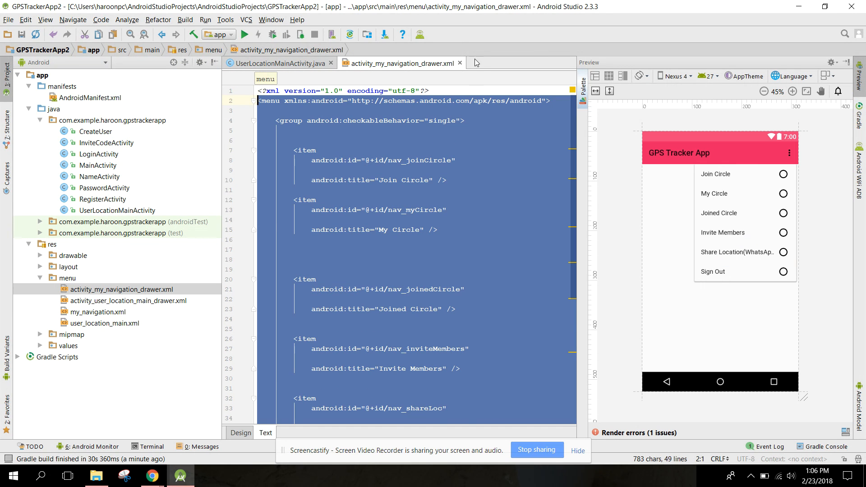
left_click(279, 63)
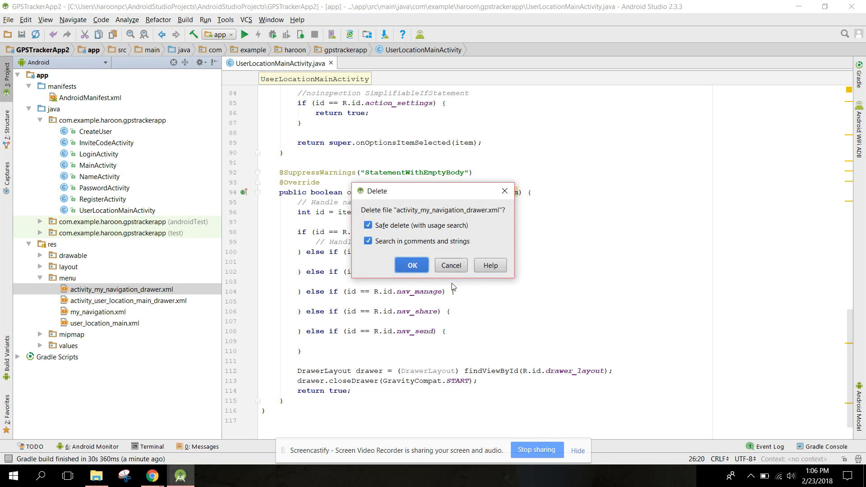
left_click(412, 265)
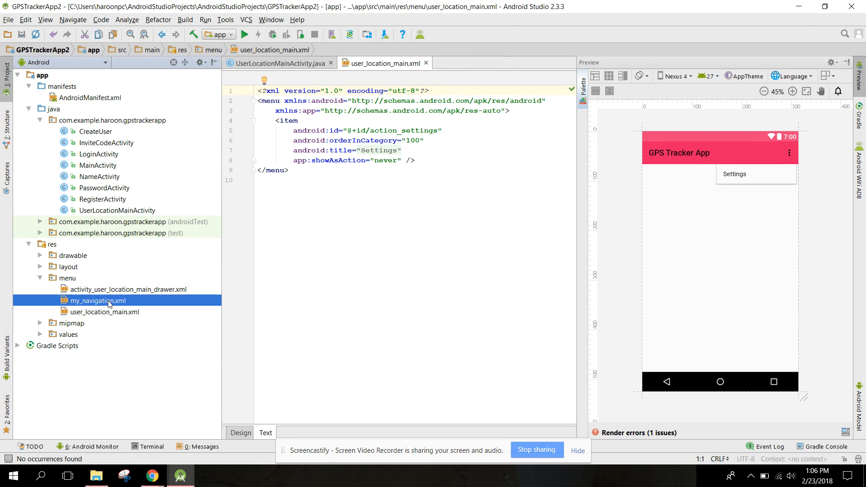
right_click(98, 301)
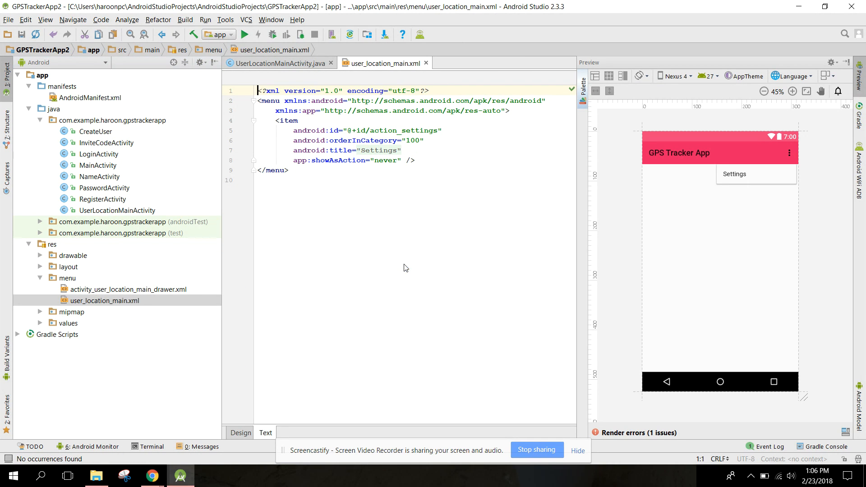
left_click(279, 63)
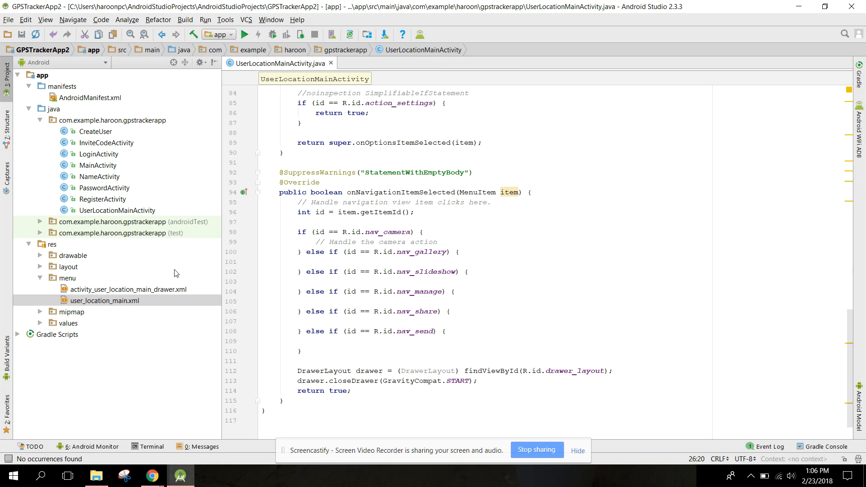
In UserLocationMainActivity, move the nav_camera if-block's opening brace onto its own line with an empty line below.
left_click(116, 210)
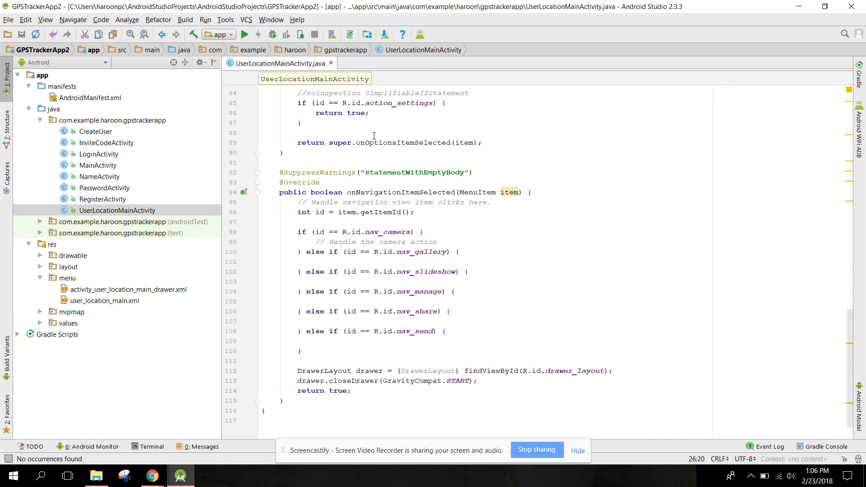
scroll("up", 3)
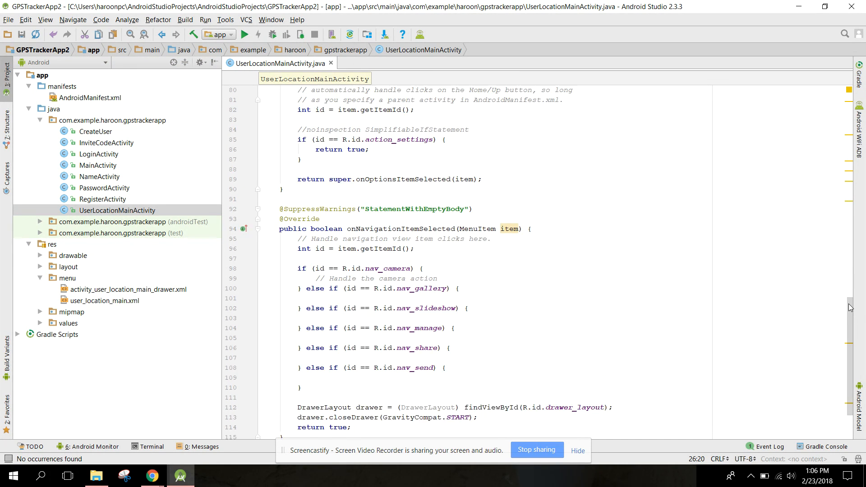
scroll("up", 3)
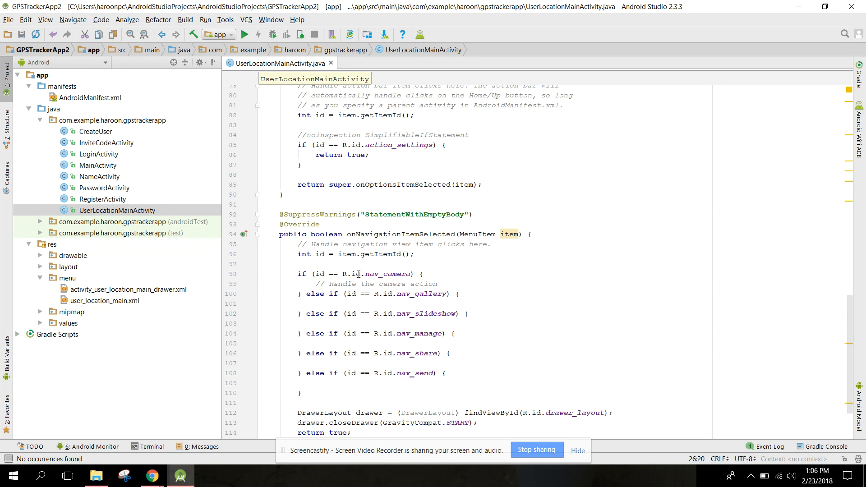
left_click(421, 275)
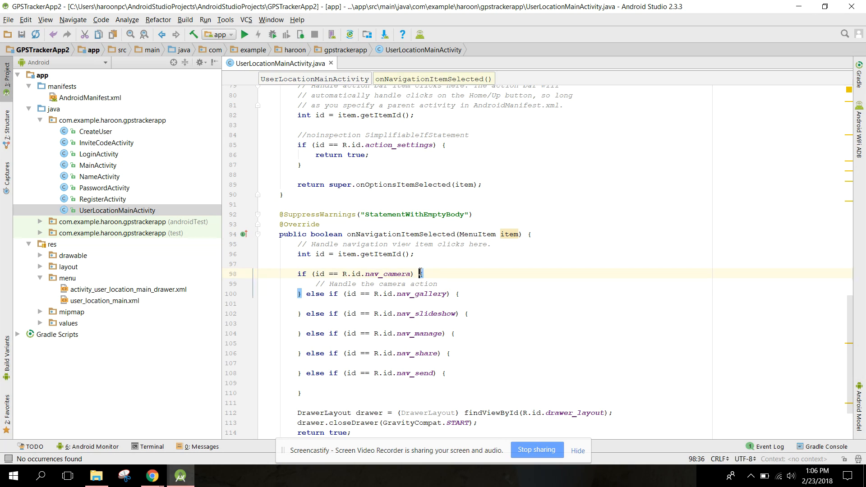
key("Enter")
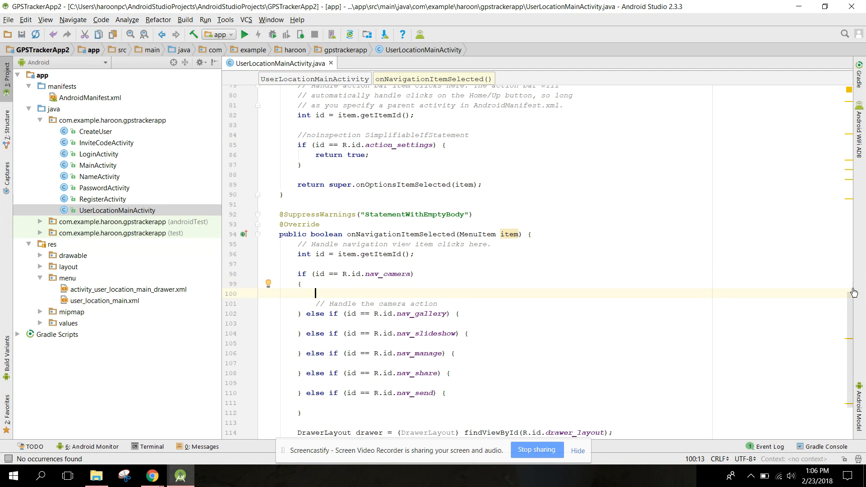
scroll("up", 3)
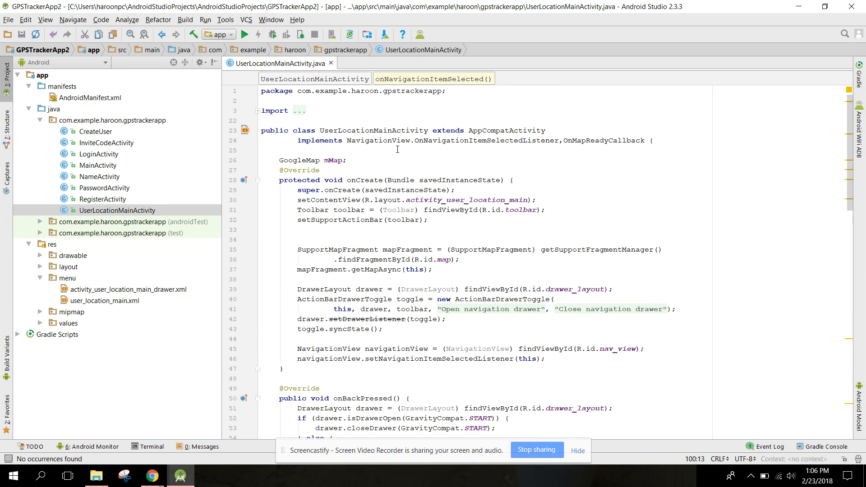
Declare a FirebaseAuth auth field and initialize it with FirebaseAuth.getInstance() in onCreate.
type("FirebaseAuth auth;")
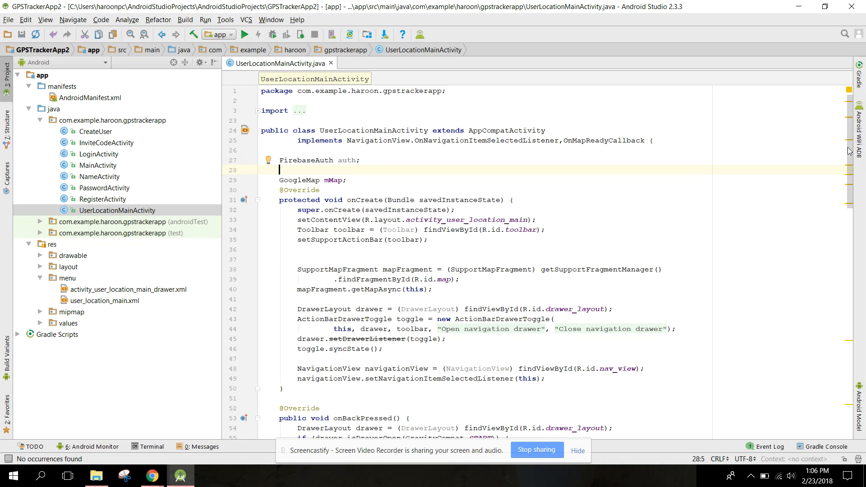
scroll("down", 3)
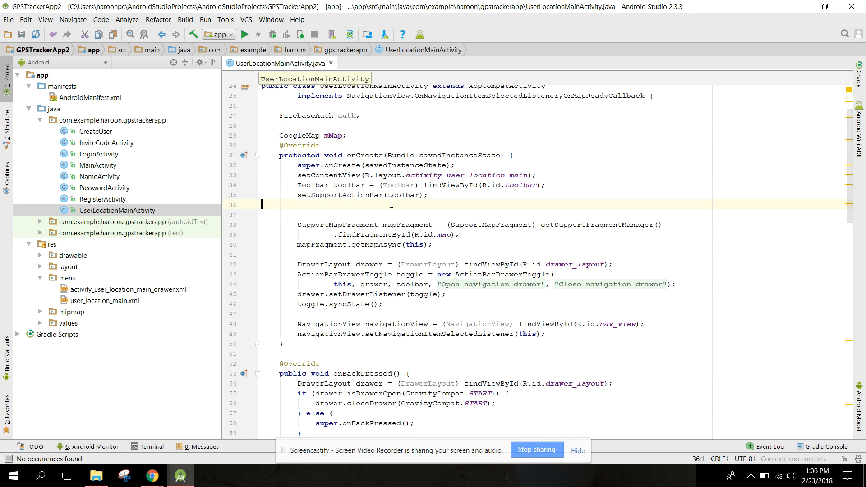
type("auth = FirebaseAuth.getInstance();")
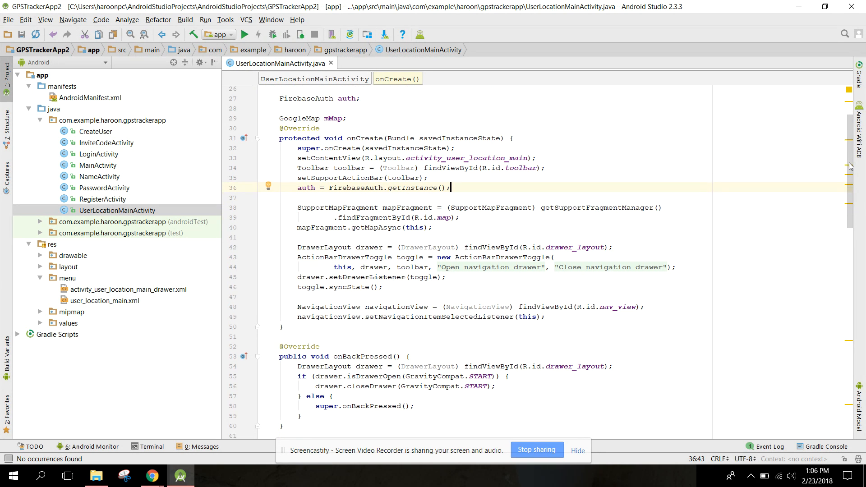
Move the action_settings if-block's opening brace onto its own line.
scroll("down", 3)
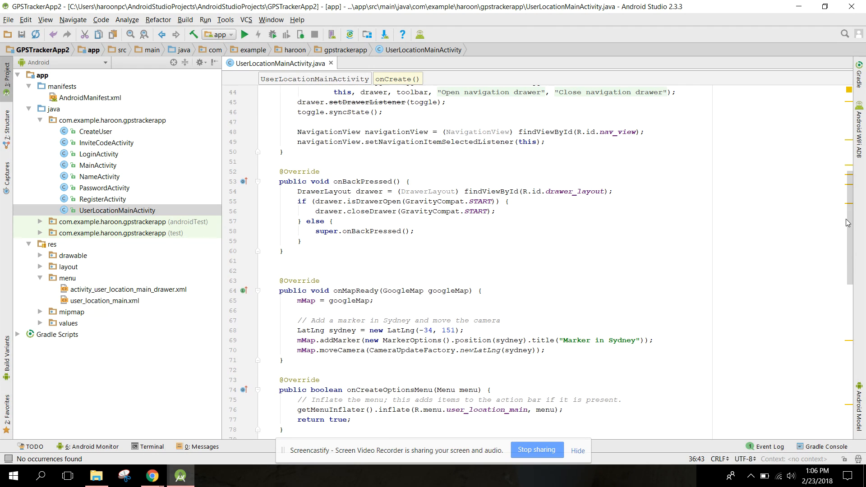
scroll("down", 3)
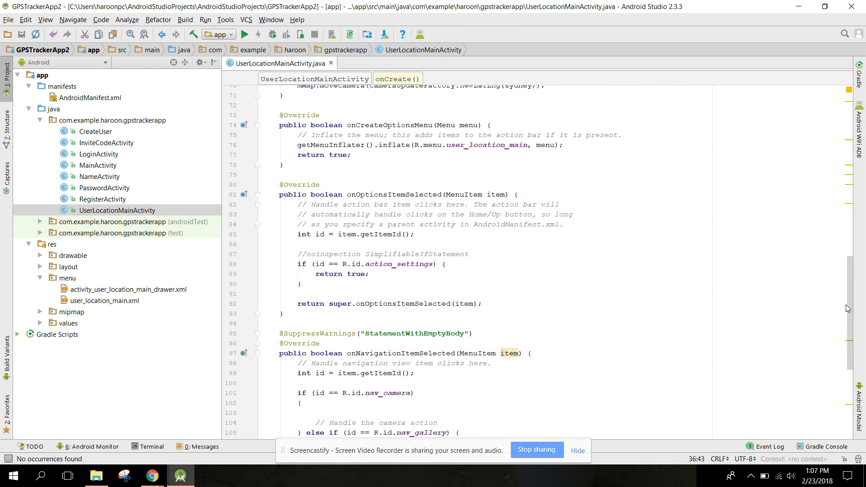
scroll("down", 3)
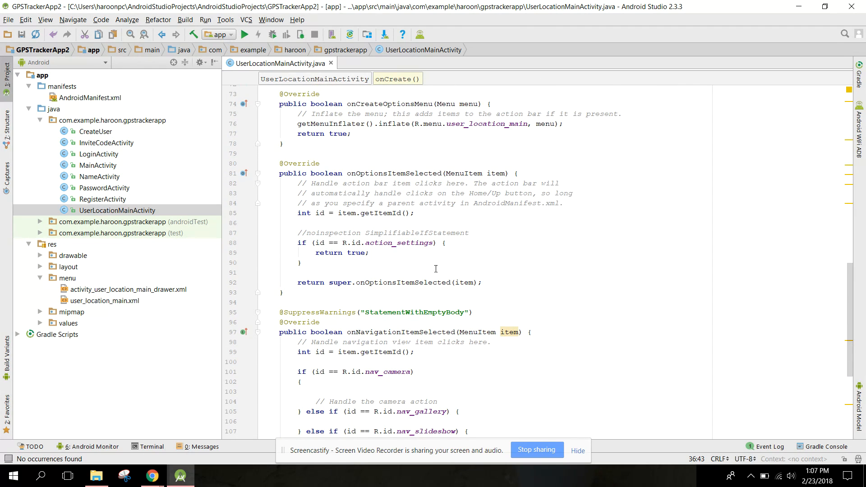
left_click(299, 253)
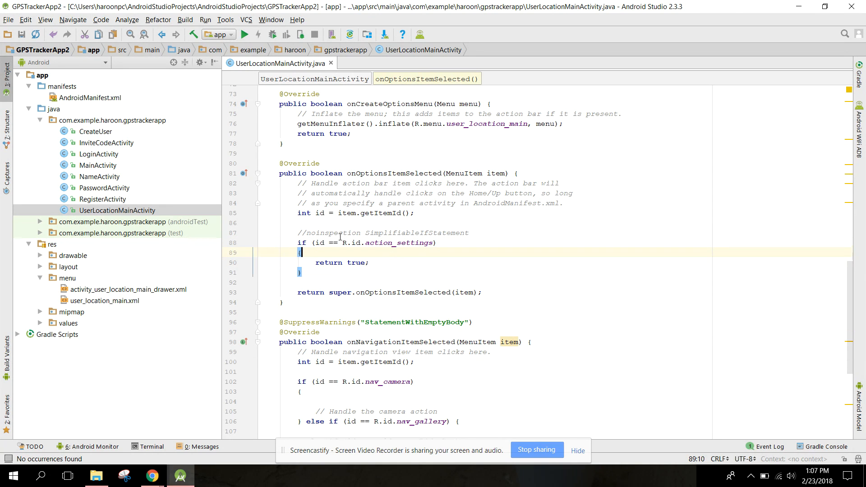
scroll("down", 3)
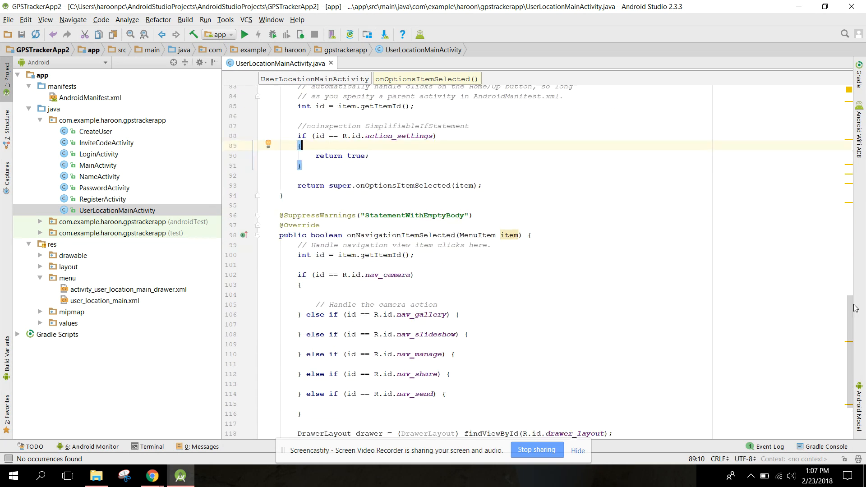
scroll("down", 3)
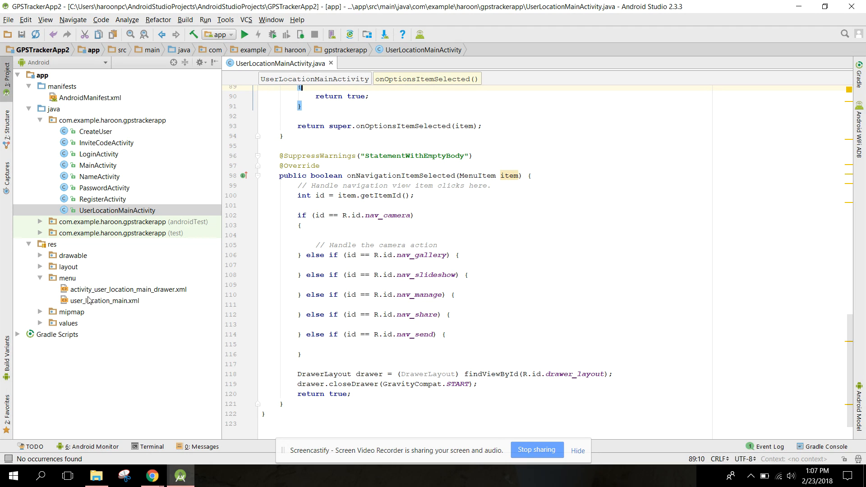
Check the drawer menu ids and rename the first branches to nav_joinCircle and nav_myCircle.
double_click(128, 289)
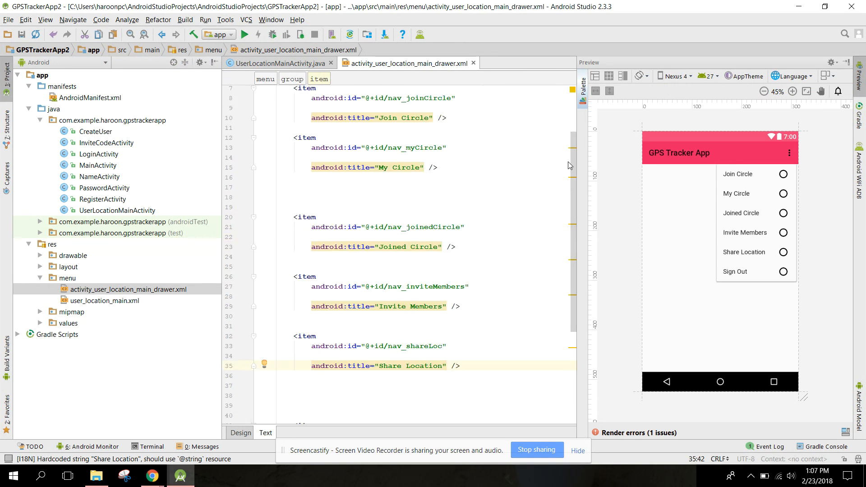
scroll("up", 3)
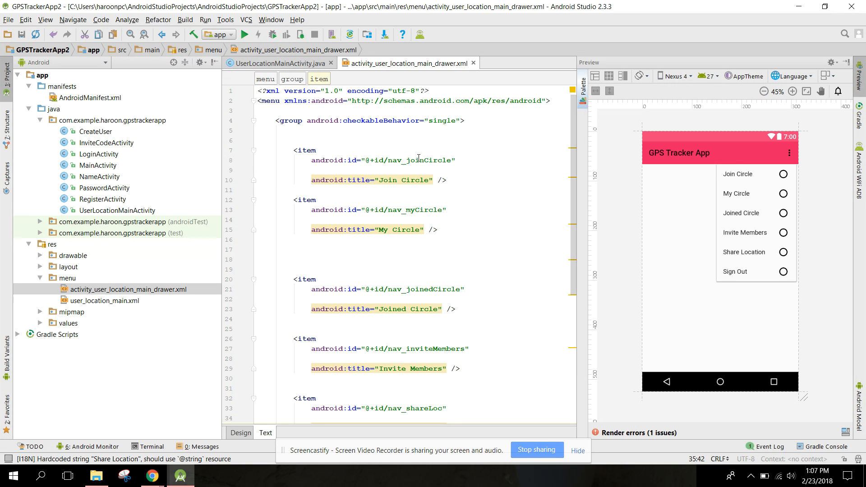
left_click(280, 63)
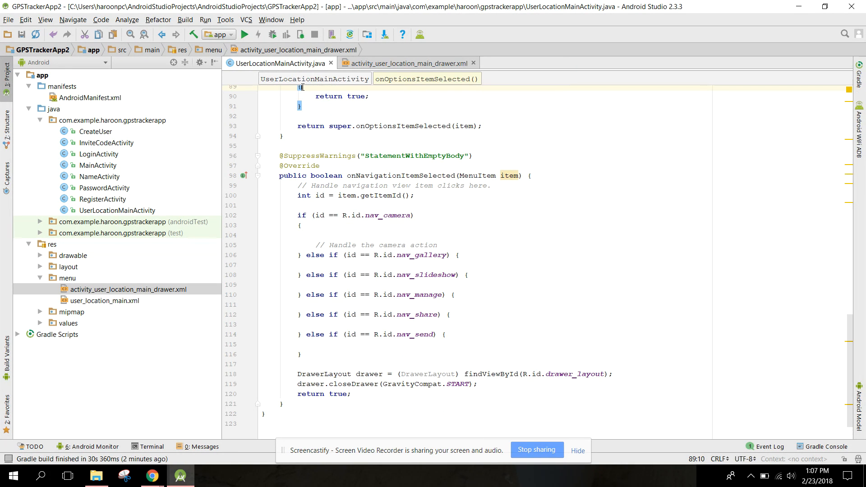
left_click(409, 63)
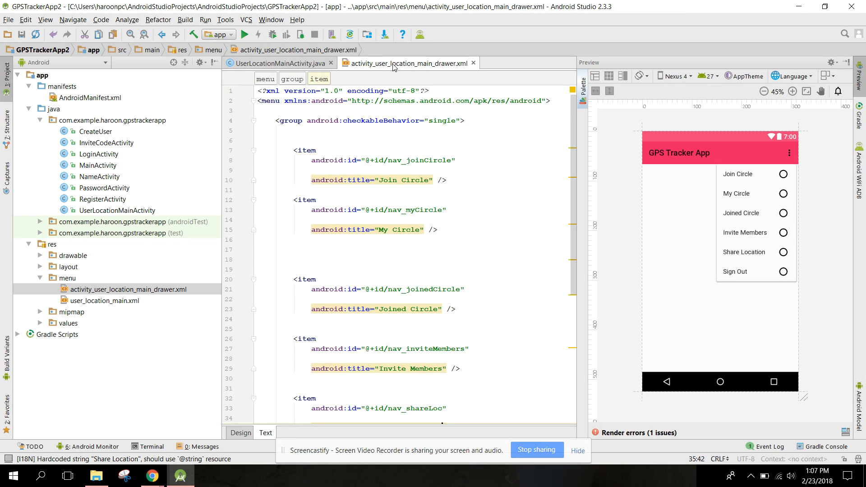
left_click(279, 63)
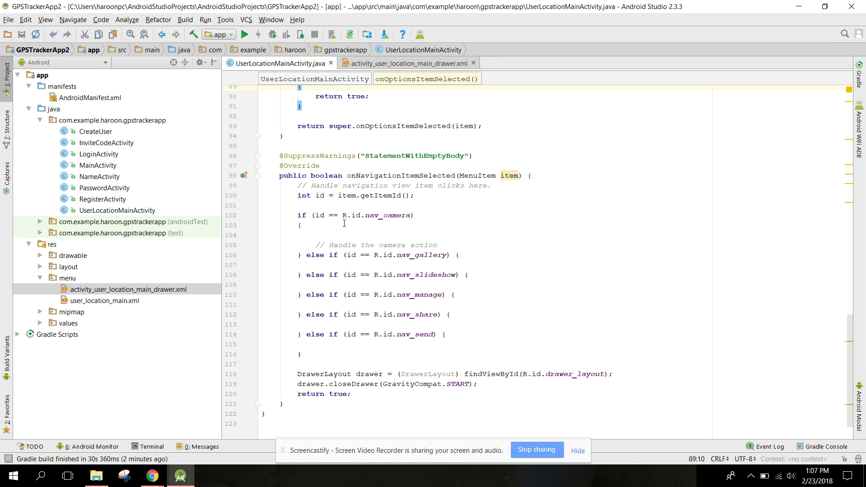
left_click(365, 214)
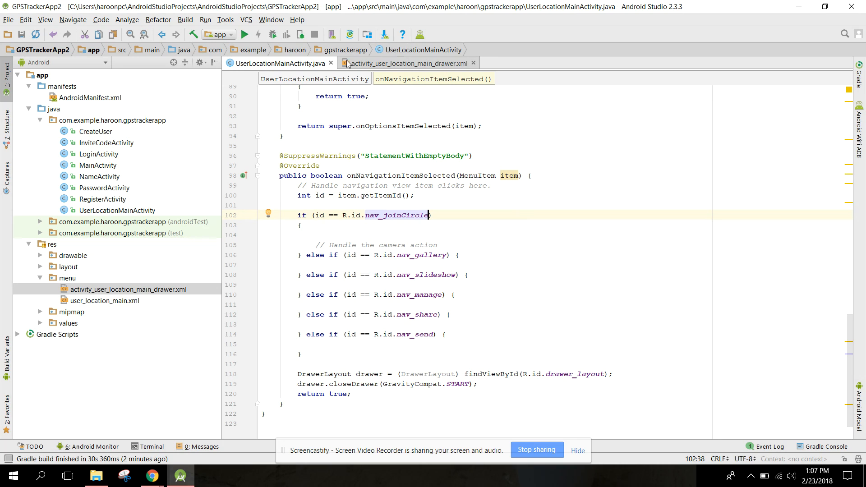
left_click(410, 64)
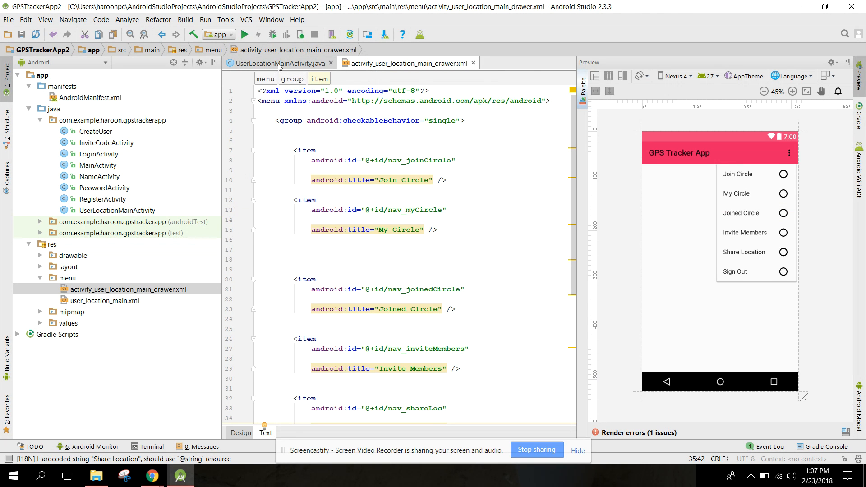
left_click(279, 63)
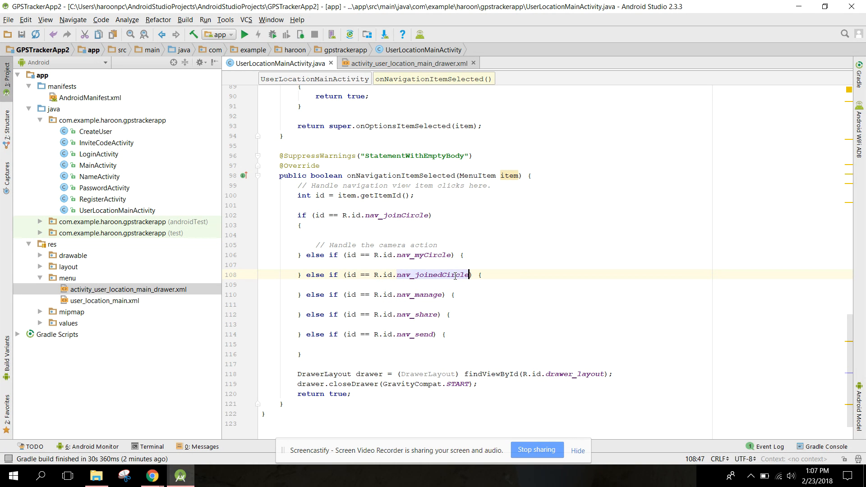
Add else-if branches for nav_joinedCircle, nav_inviteMembers and nav_shareLoc, starting one more.
left_click(407, 63)
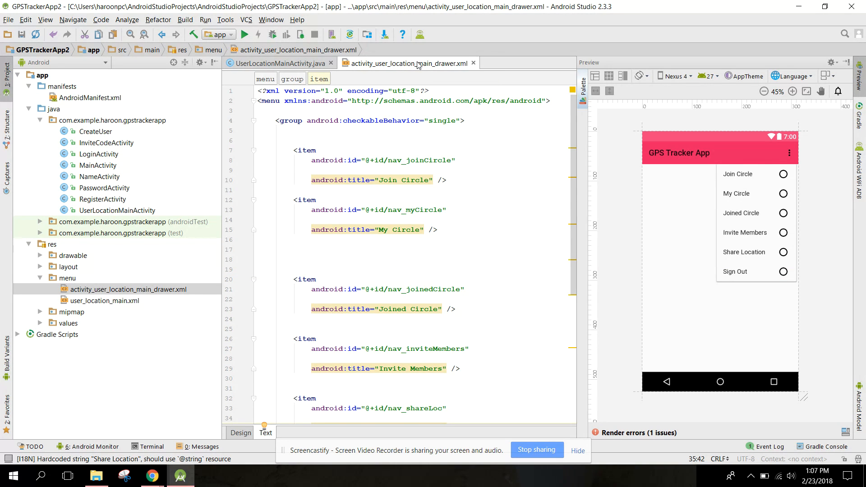
left_click(279, 63)
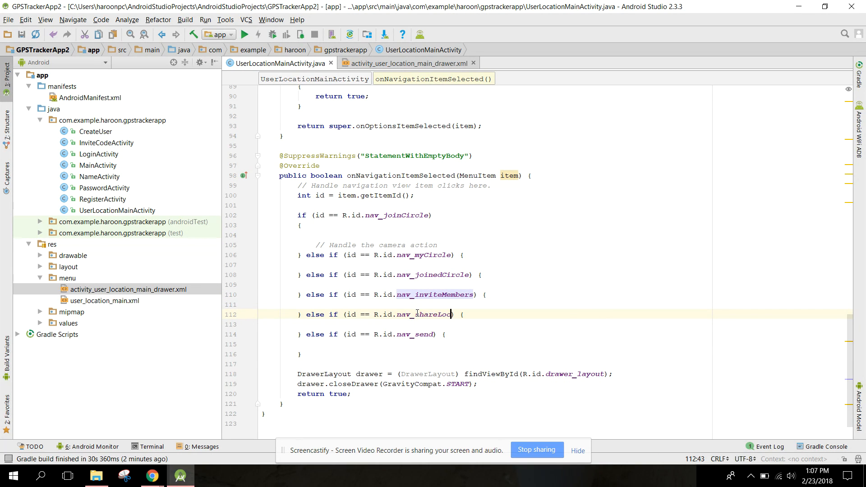
left_click(408, 63)
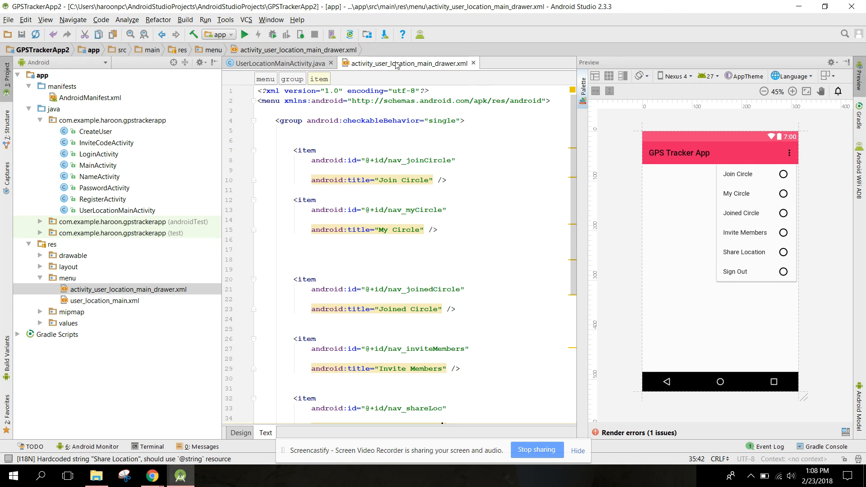
left_click(278, 63)
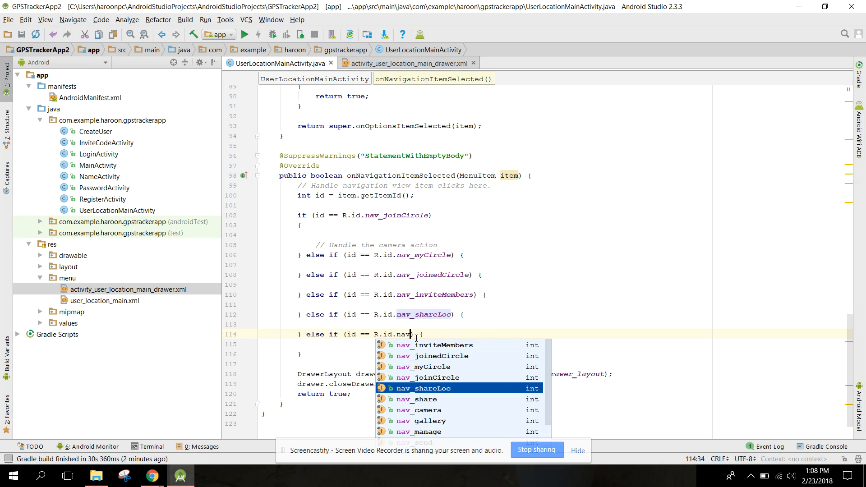
In the nav_signOut branch, get auth.getCurrentUser(), check it is not null, call auth.signOut() and finish().
scroll("down", 3)
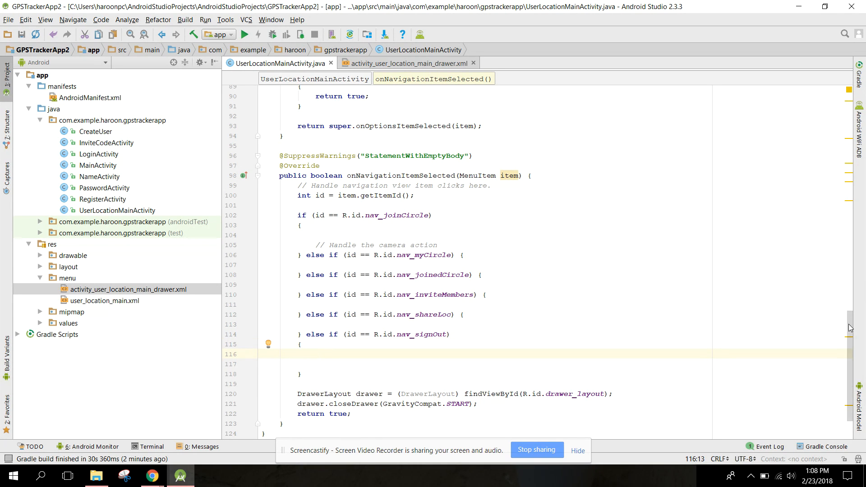
type("i")
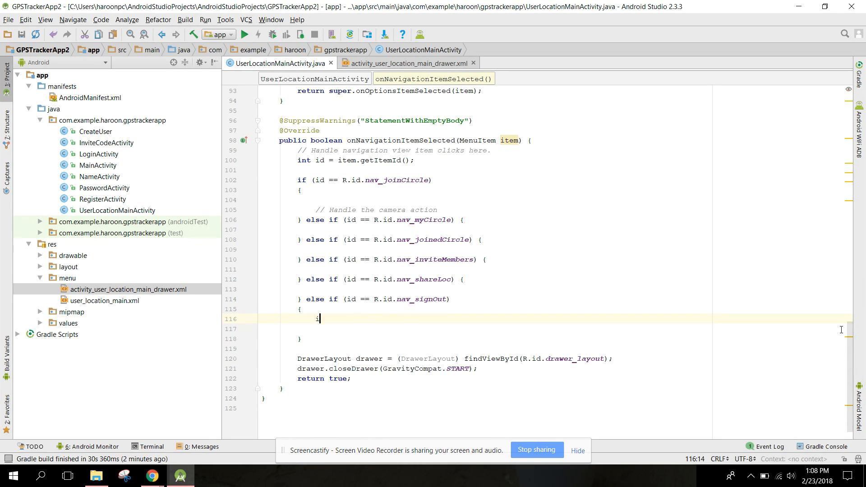
key("Backspace")
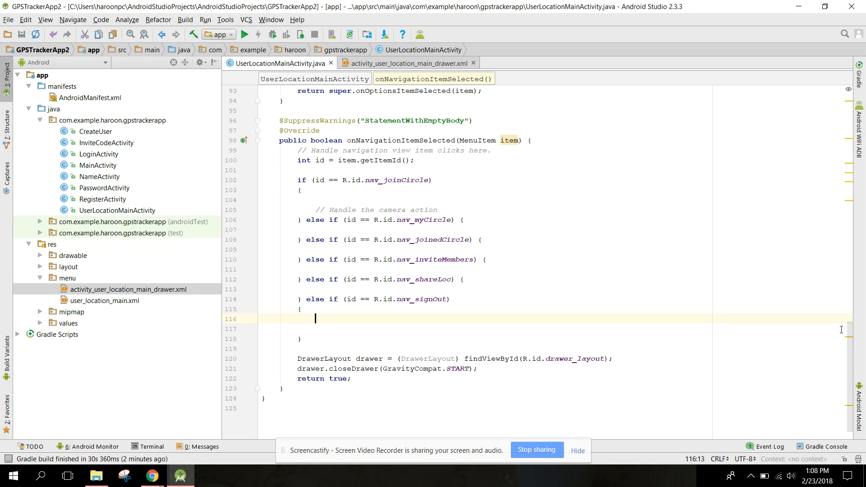
type("FirebaseUser")
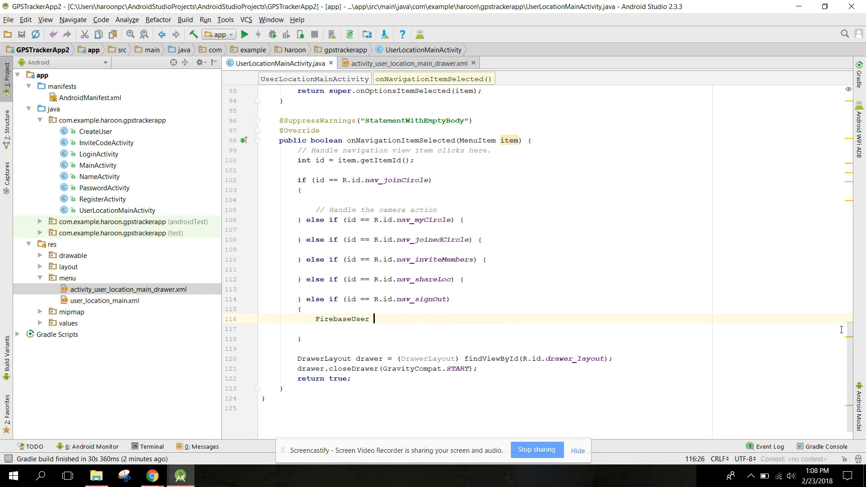
type("us")
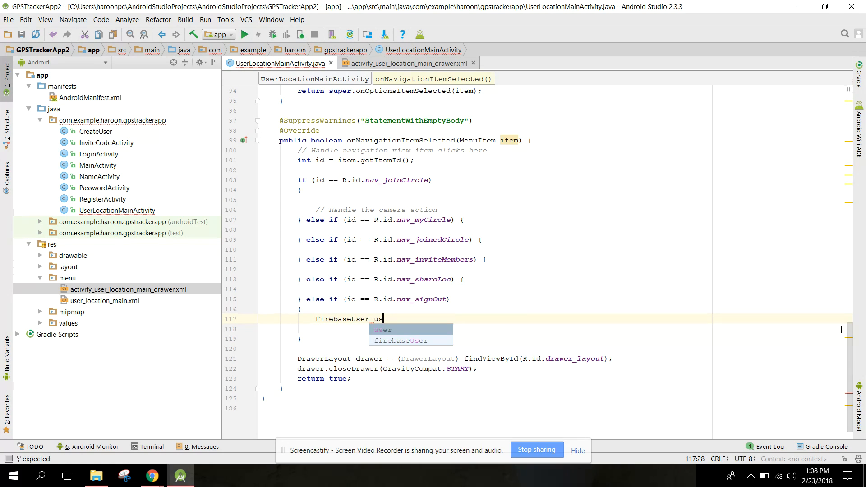
type("=_auth.getCurrentUser();")
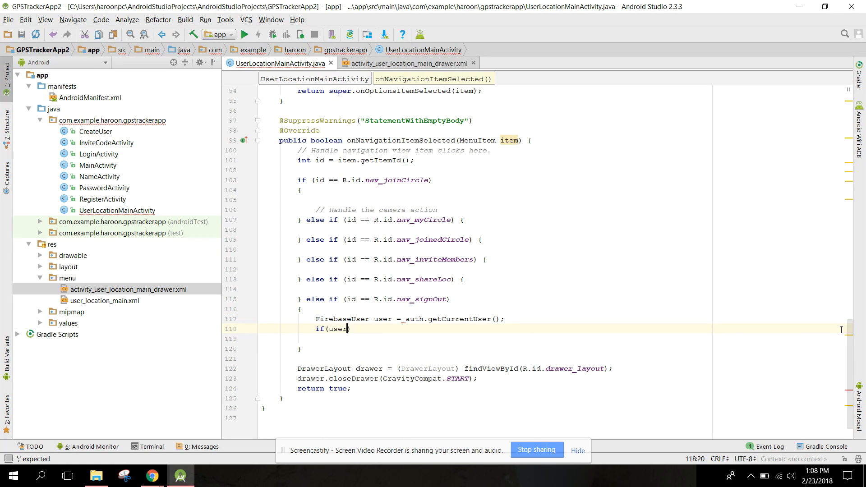
type("!=null")
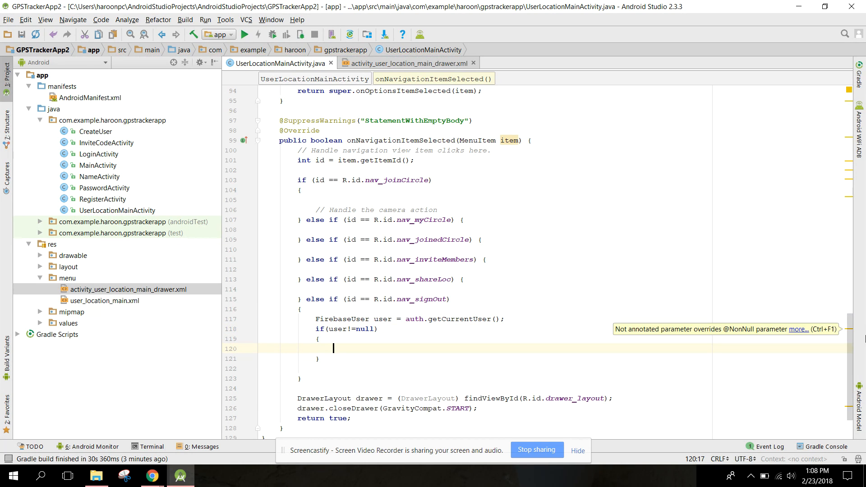
scroll("down", 3)
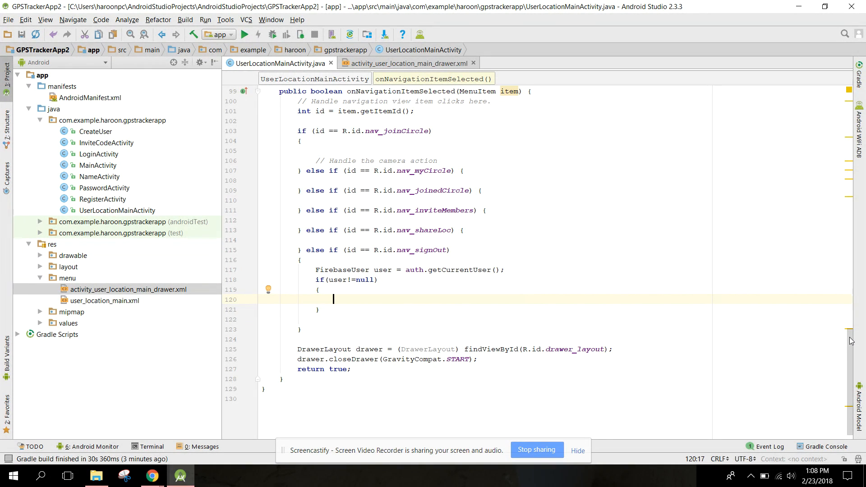
type("auth.signOut();")
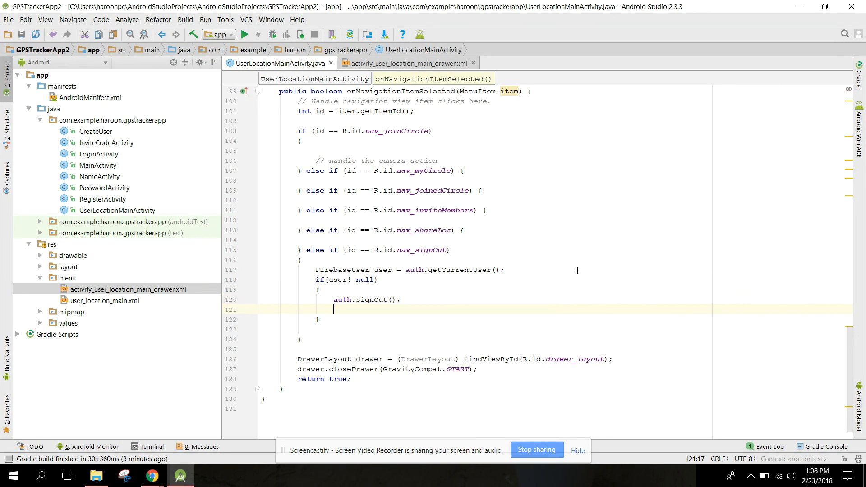
type("finish();")
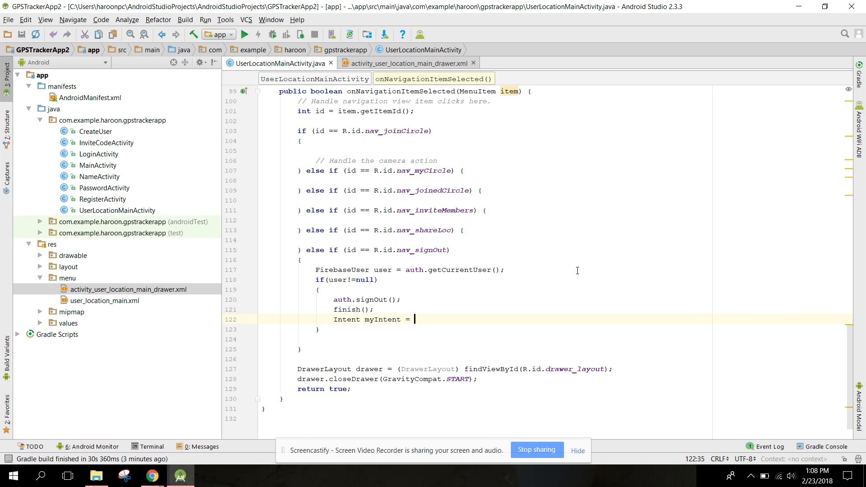
Start MainActivity with a new Intent from UserLocationMainActivity, then close the drawer menu tab.
type("new Intent(Mai")
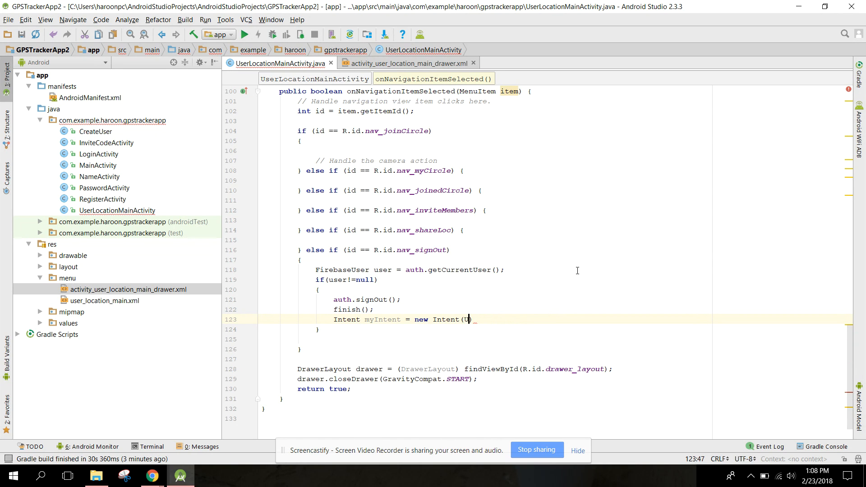
type("UserLocationMainActivity.this,M")
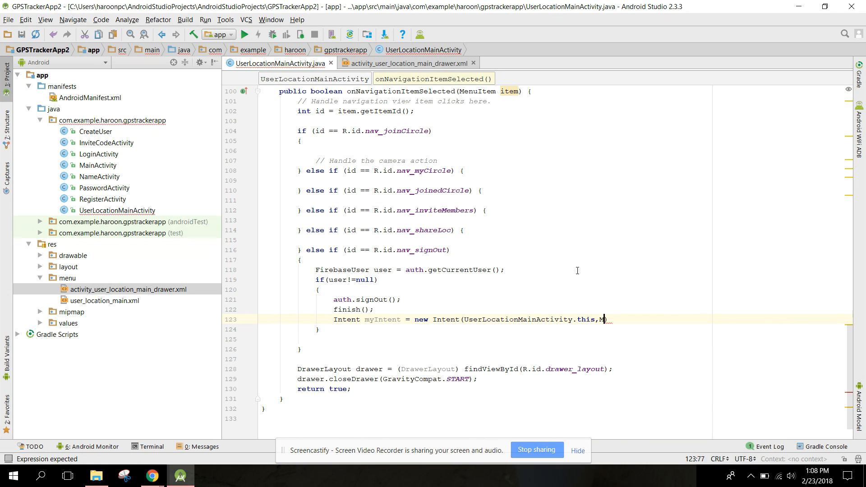
type("ainActivity.class);")
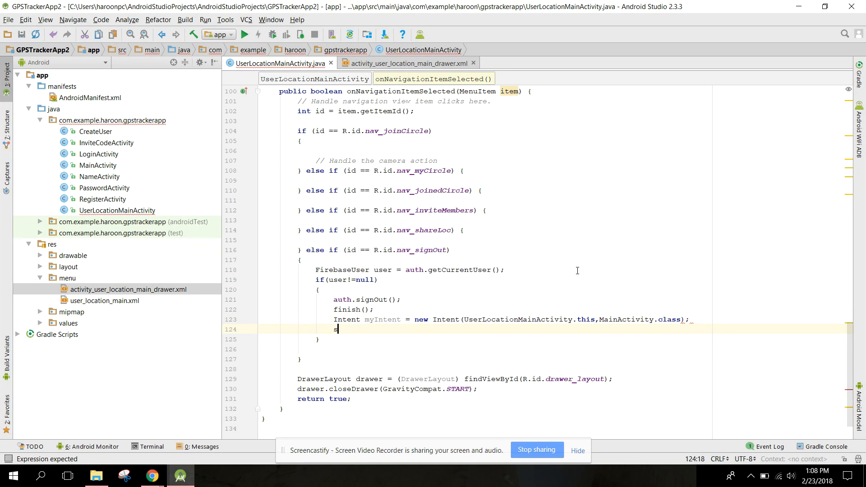
type("tartActivity(myI);")
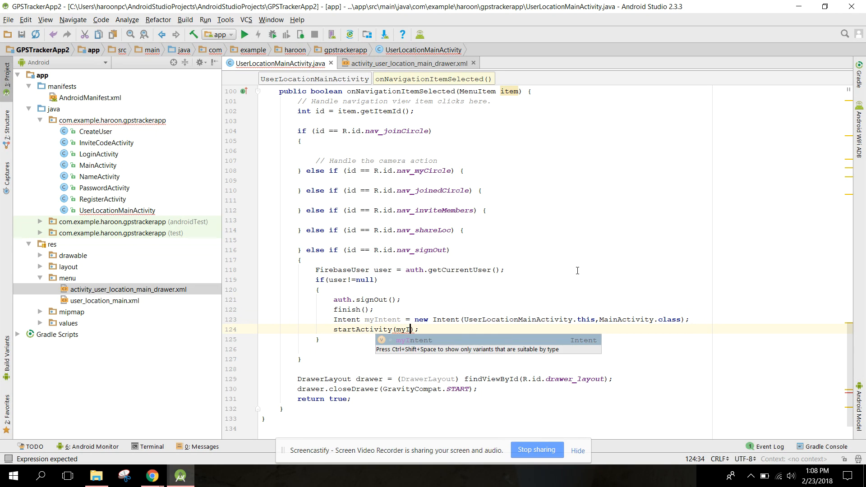
key("Enter")
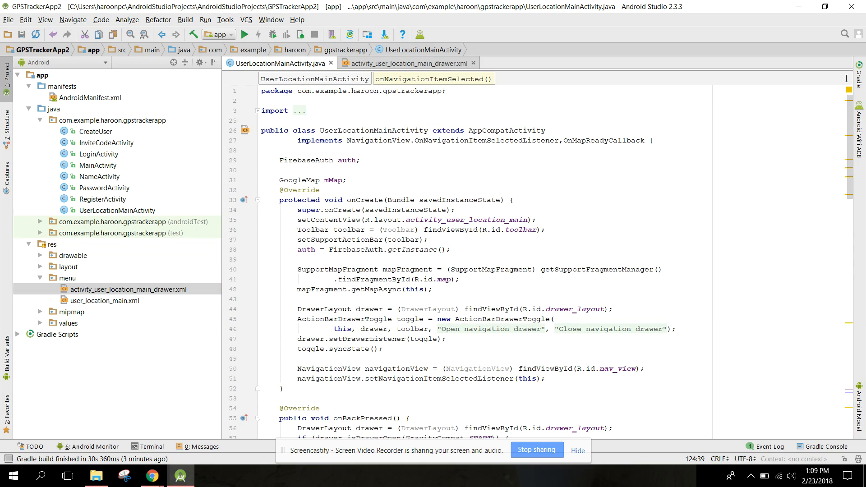
scroll("down", 3)
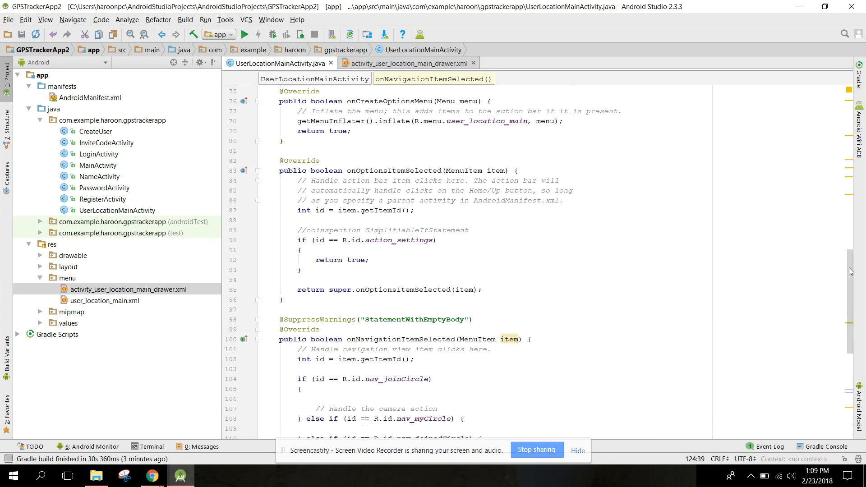
scroll("down", 3)
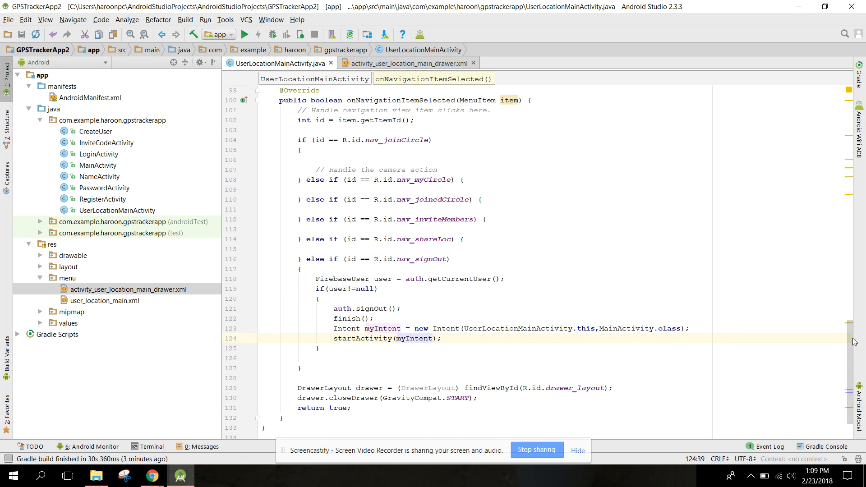
scroll("up", 3)
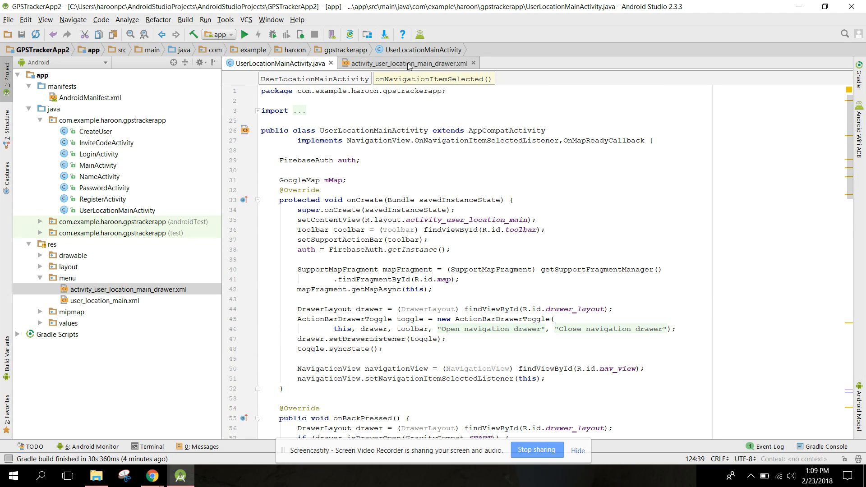
left_click(474, 62)
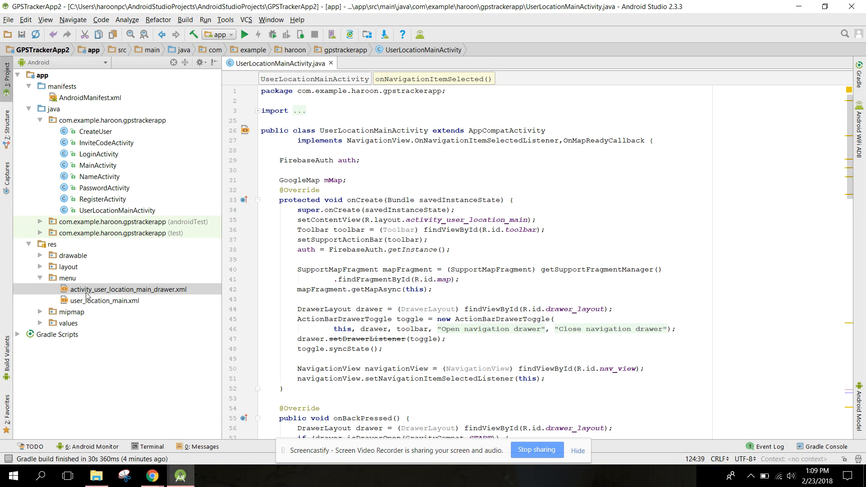
Open google_maps_api.xml from res/values, showing the YOUR_KEY_HERE placeholder.
double_click(128, 289)
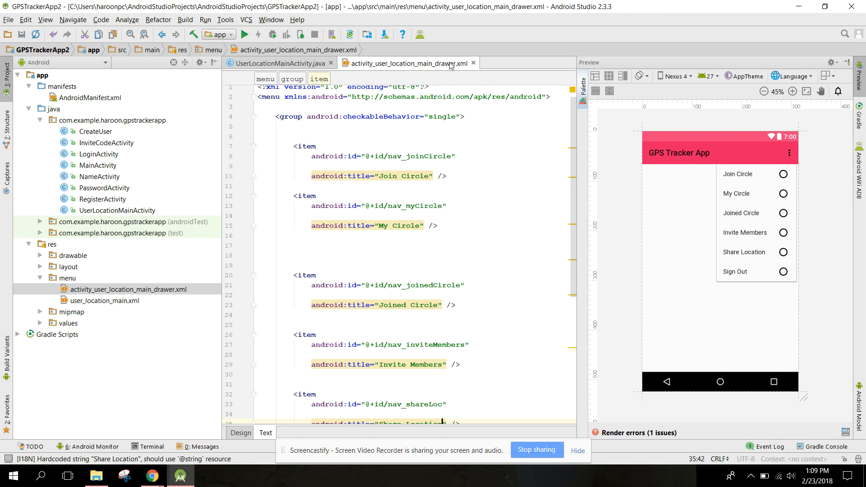
left_click(279, 64)
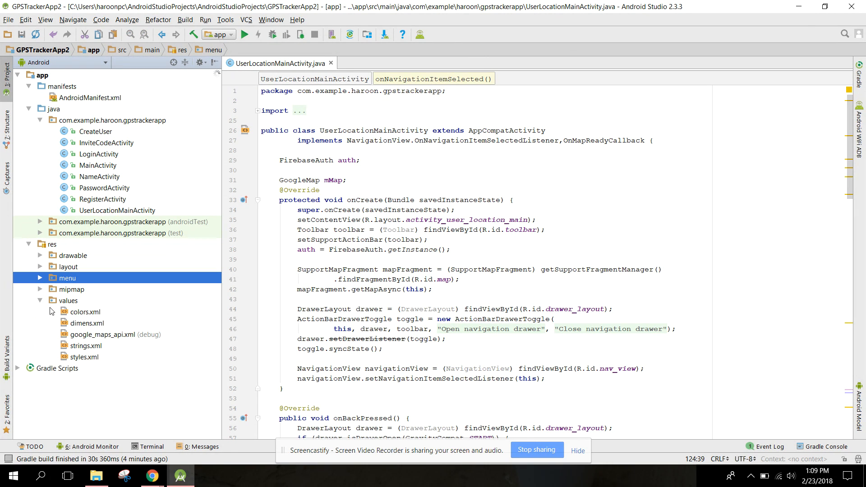
double_click(105, 334)
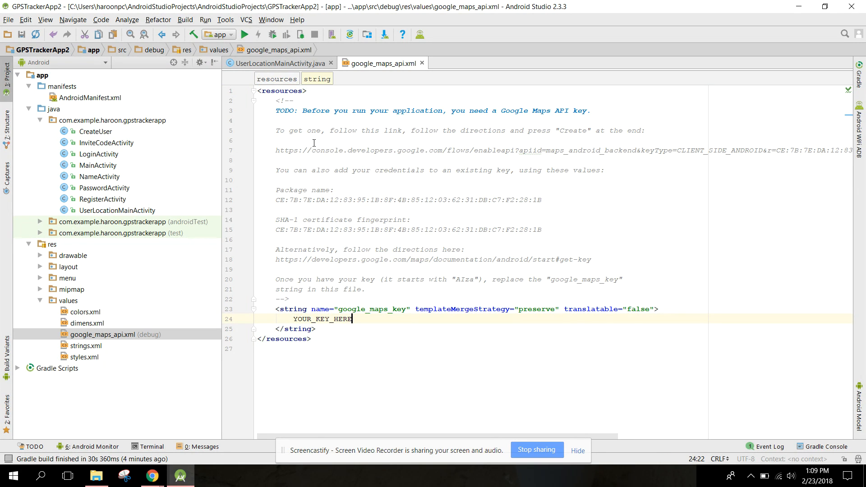
Select the console.developers.google.com sign-up URL in google_maps_api.xml and bring Chrome forward.
double_click(285, 150)
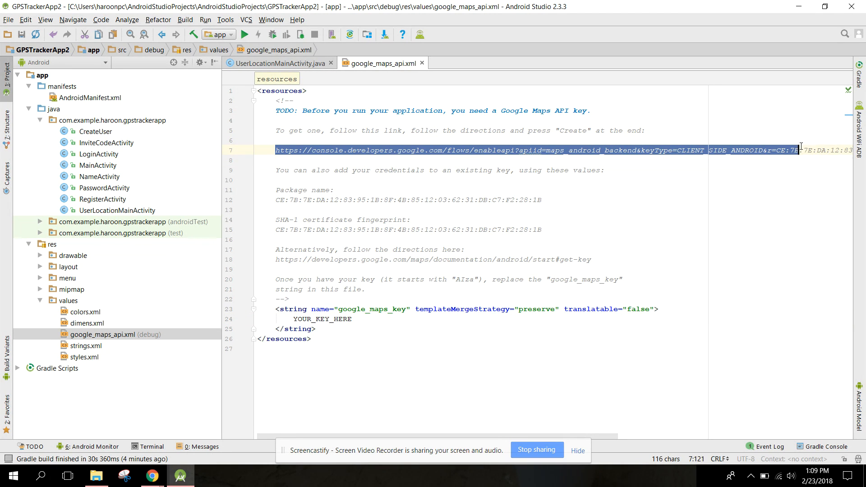
scroll("right", 3)
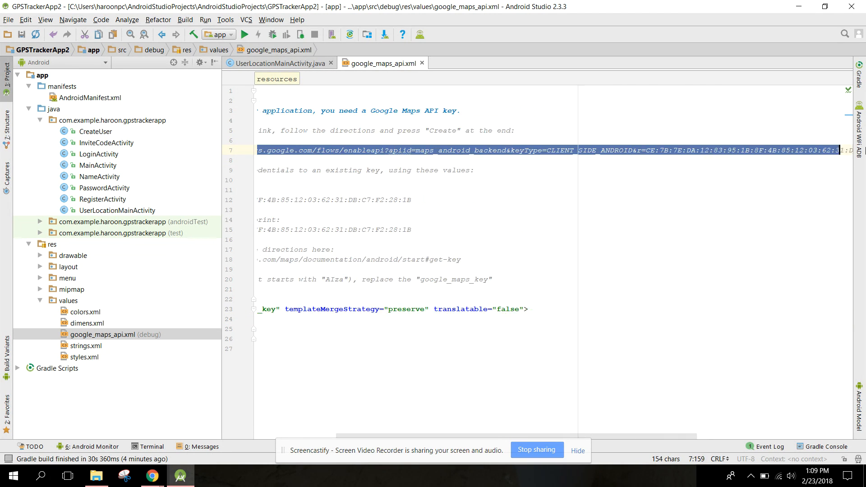
scroll("right", 3)
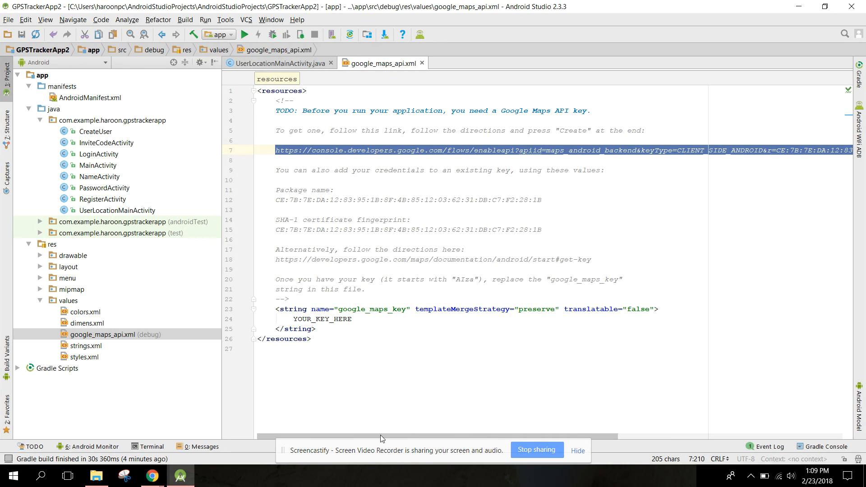
mouse_move(154, 476)
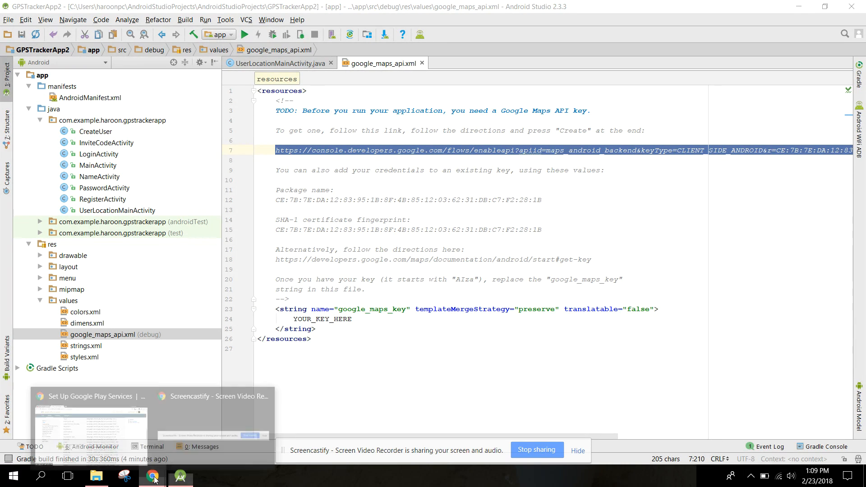
left_click(89, 425)
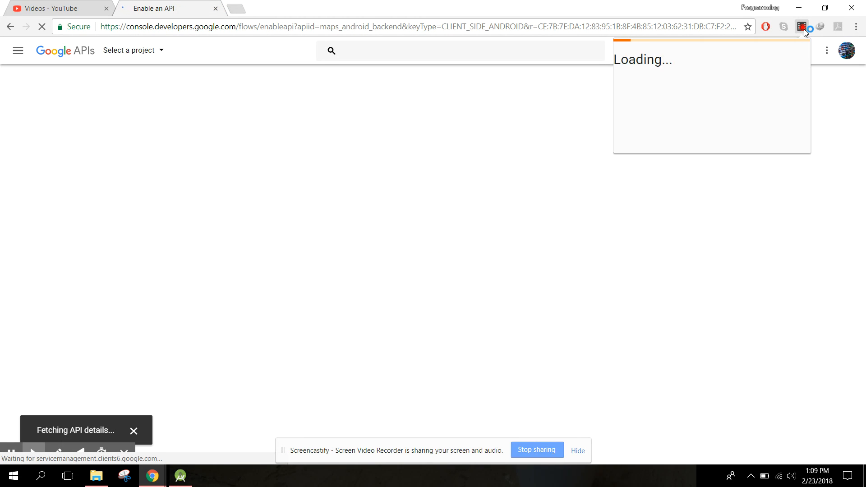
Switch to a different Google account for the Maps Android API registration and close the old tab.
left_click(803, 26)
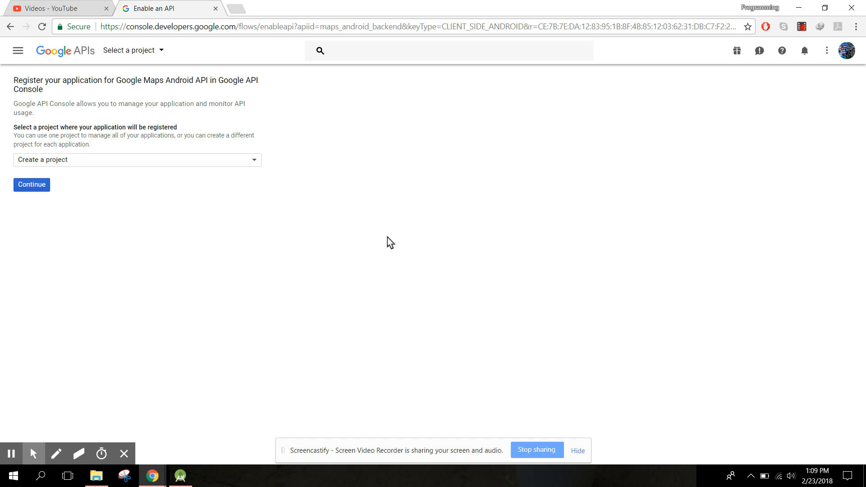
mouse_move(75, 92)
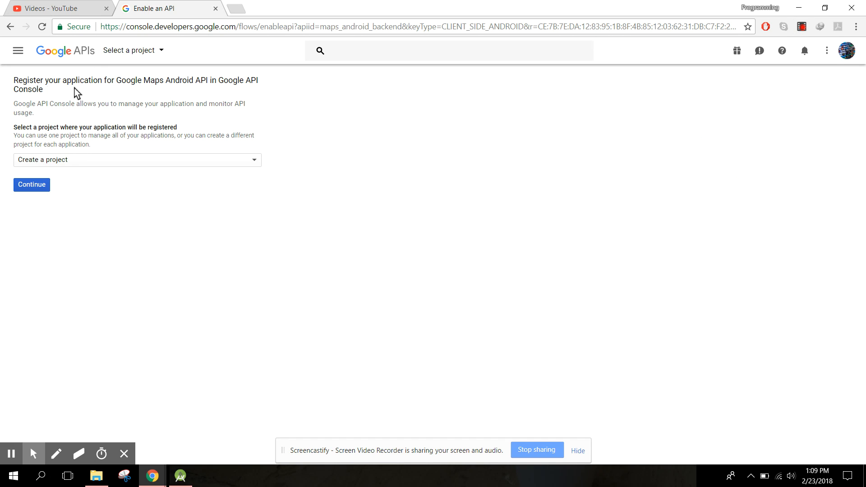
left_click(137, 160)
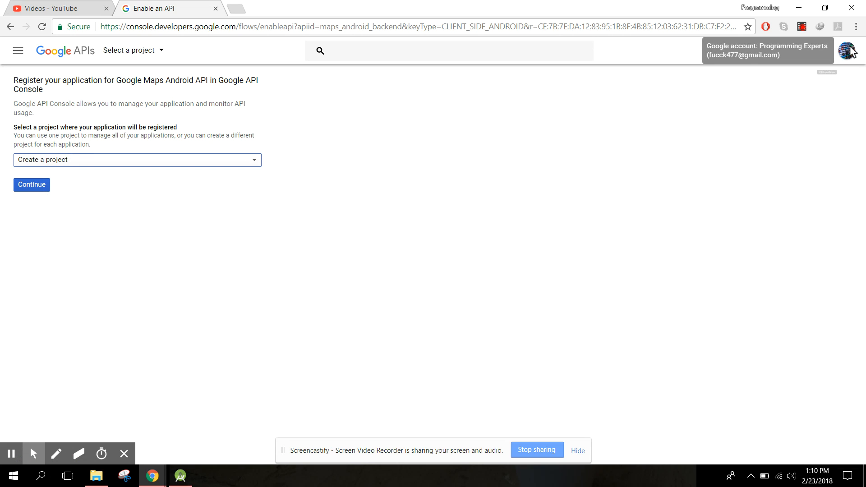
left_click(849, 51)
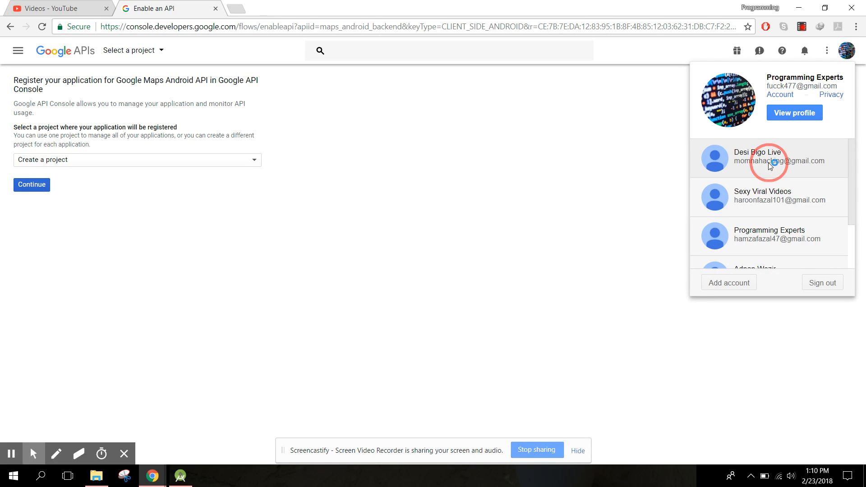
left_click(779, 161)
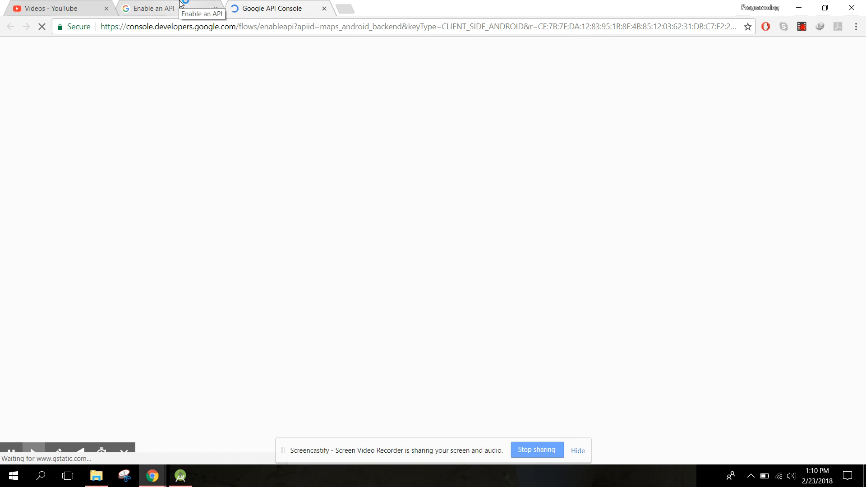
left_click(216, 8)
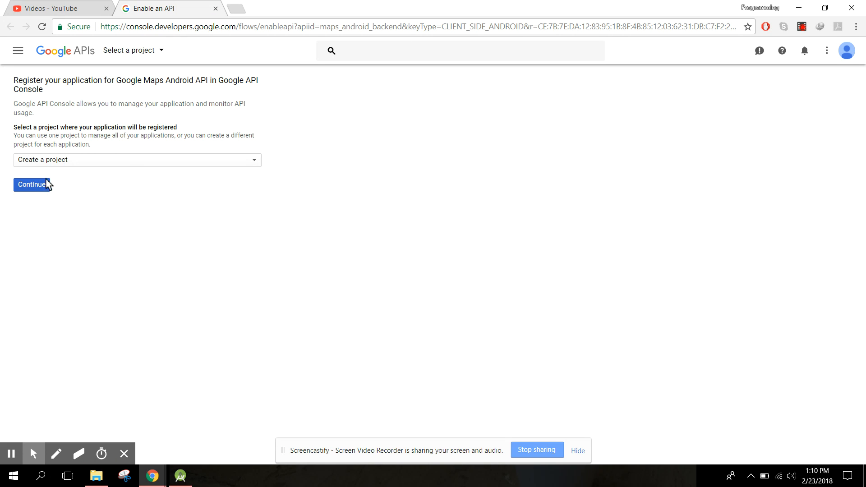
Submit the registration with 'Create a project' selected to continue.
left_click(32, 184)
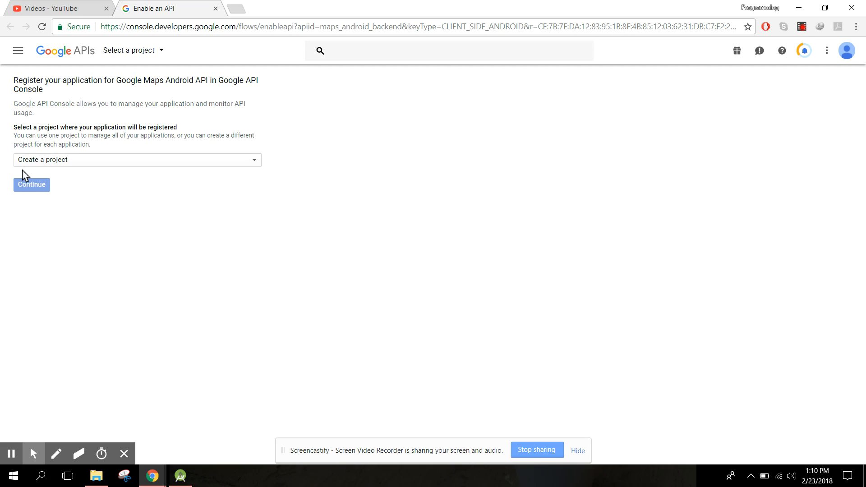
left_click(32, 184)
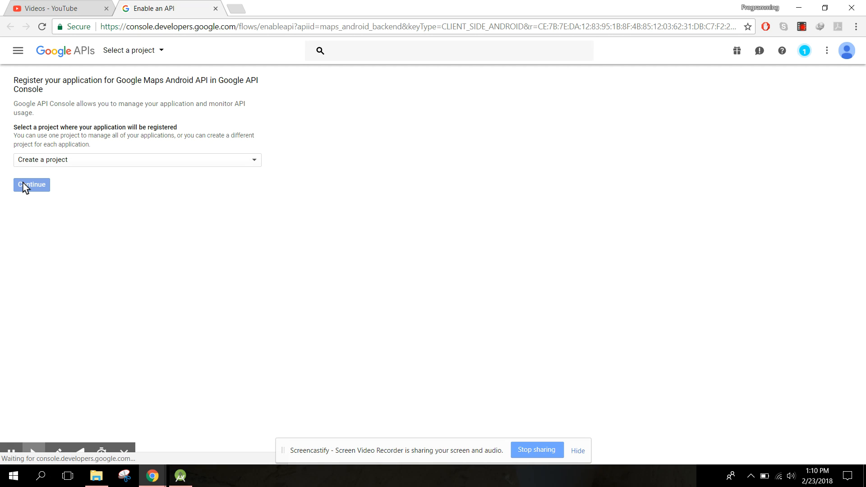
left_click(32, 184)
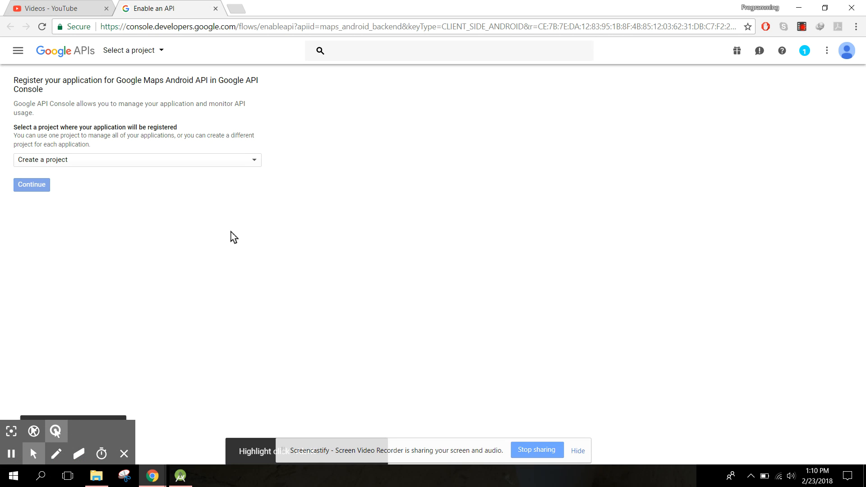
Create API key 1 for the project, select the generated key and close the key-created dialog.
left_click(31, 184)
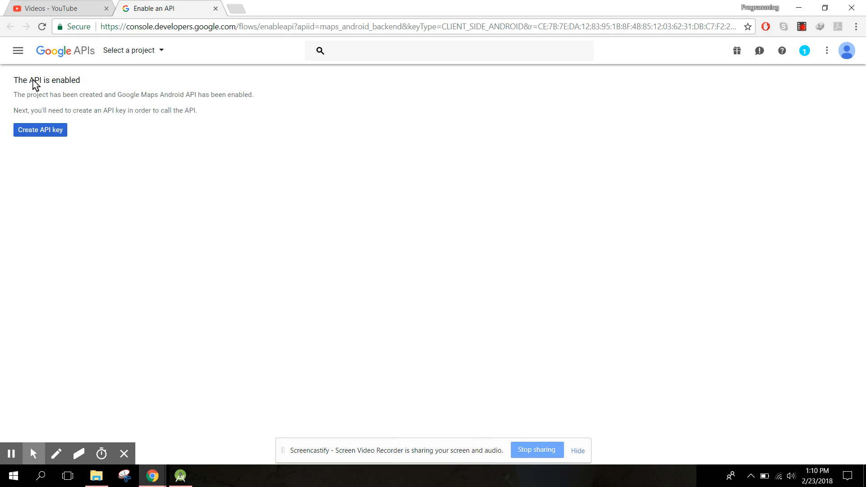
left_click(40, 130)
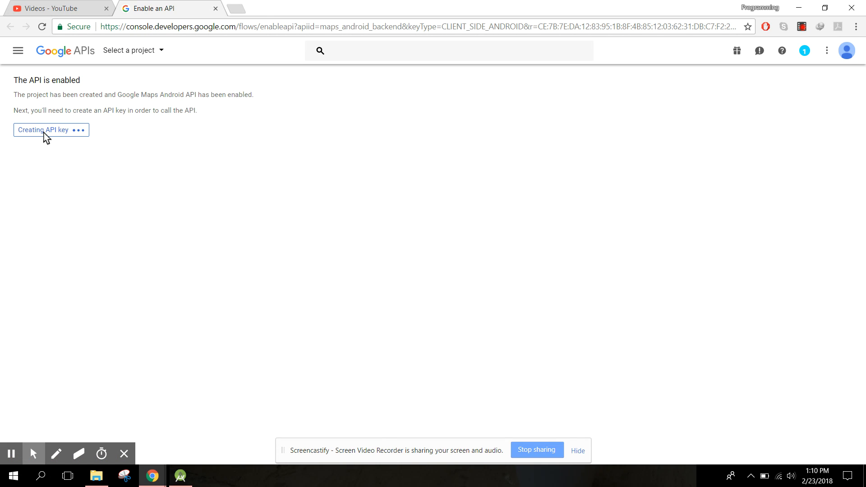
left_click(46, 129)
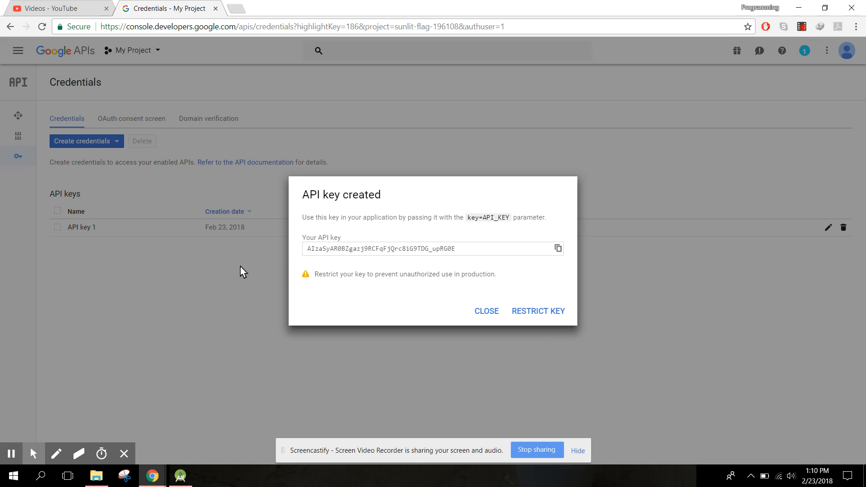
mouse_move(447, 228)
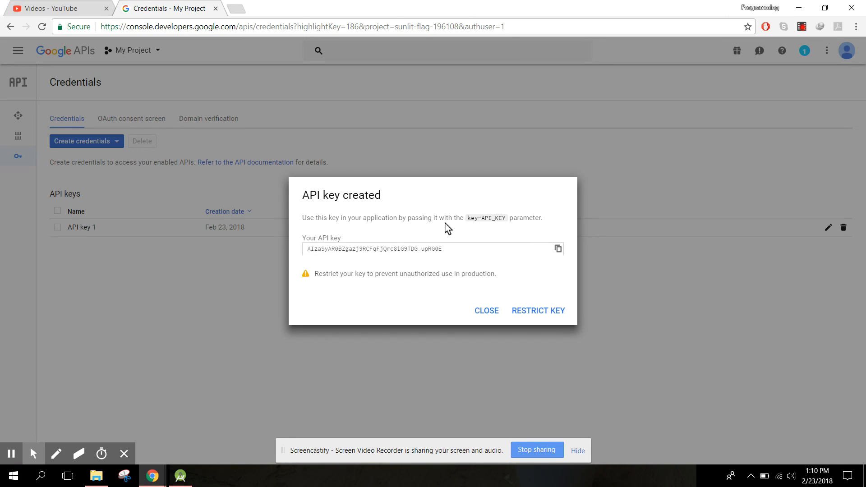
mouse_move(504, 225)
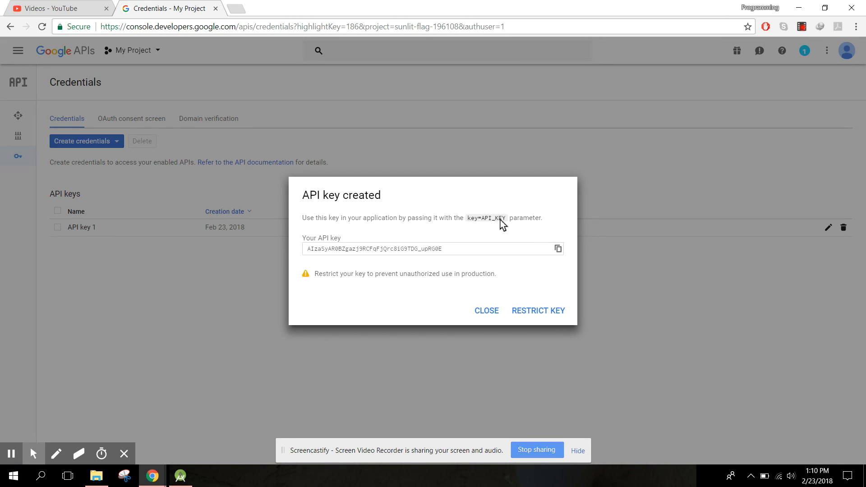
triple_click(375, 249)
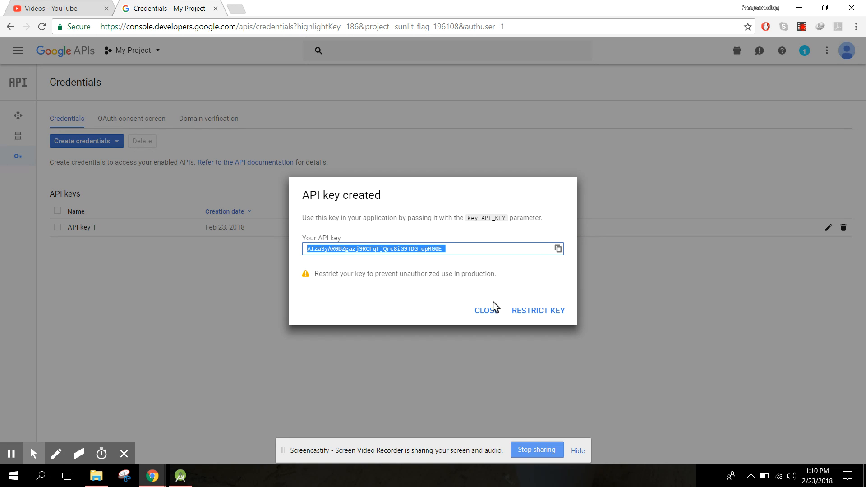
left_click(485, 310)
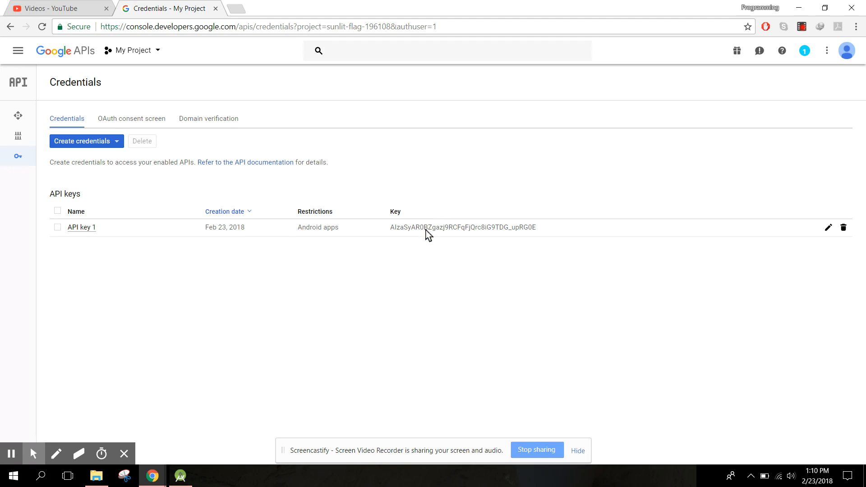
mouse_move(844, 224)
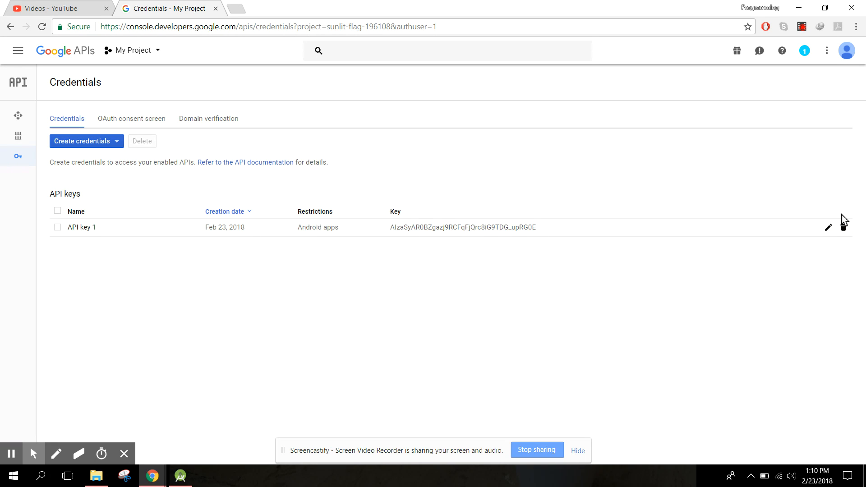
Open API key 1's details and copy its key value.
left_click(828, 227)
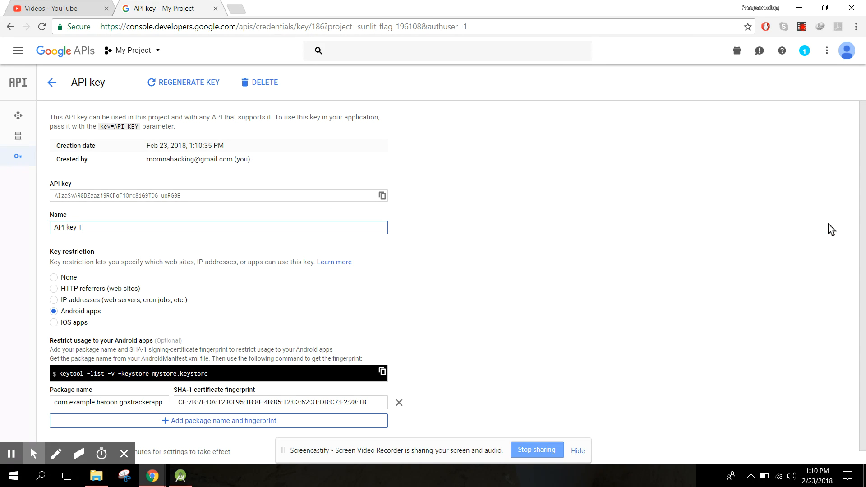
scroll("down", 3)
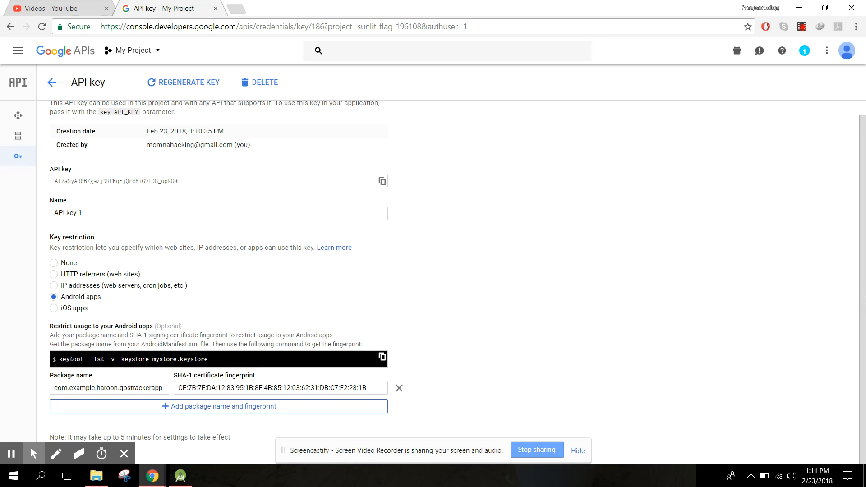
scroll("up", 3)
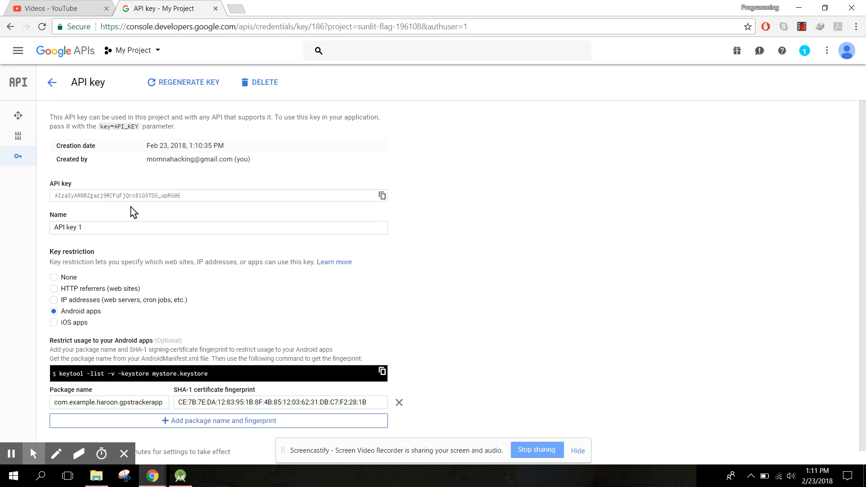
left_click(381, 195)
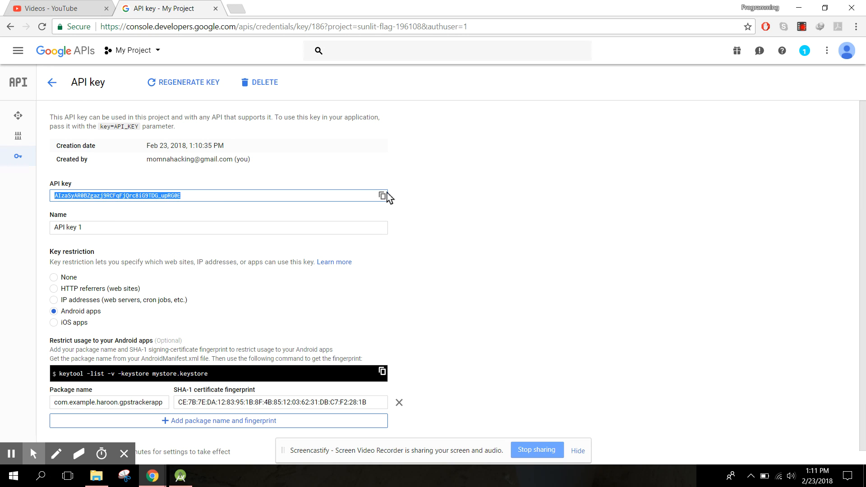
left_click(180, 475)
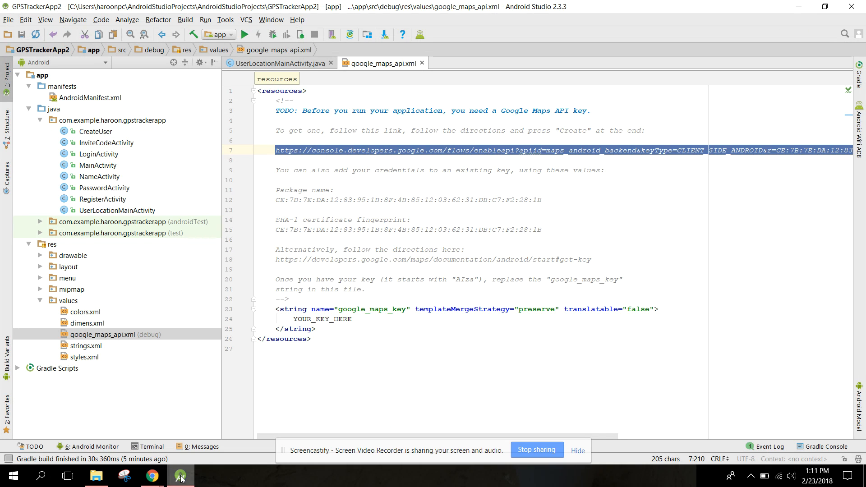
left_click(298, 318)
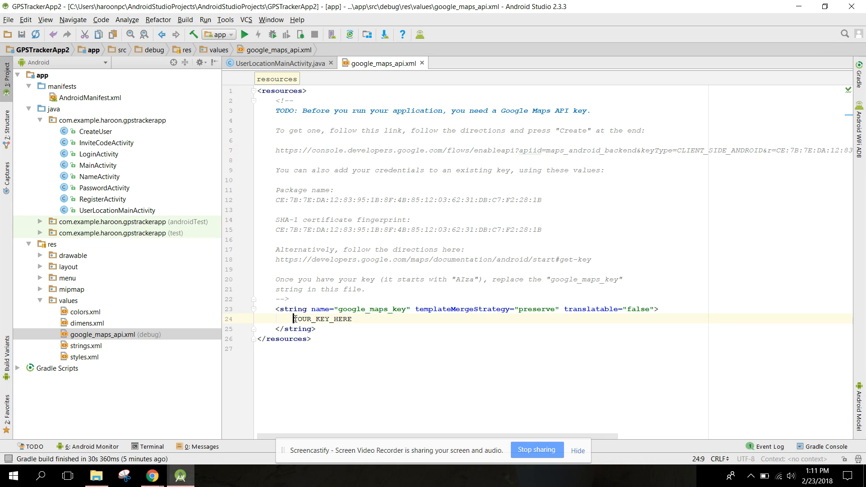
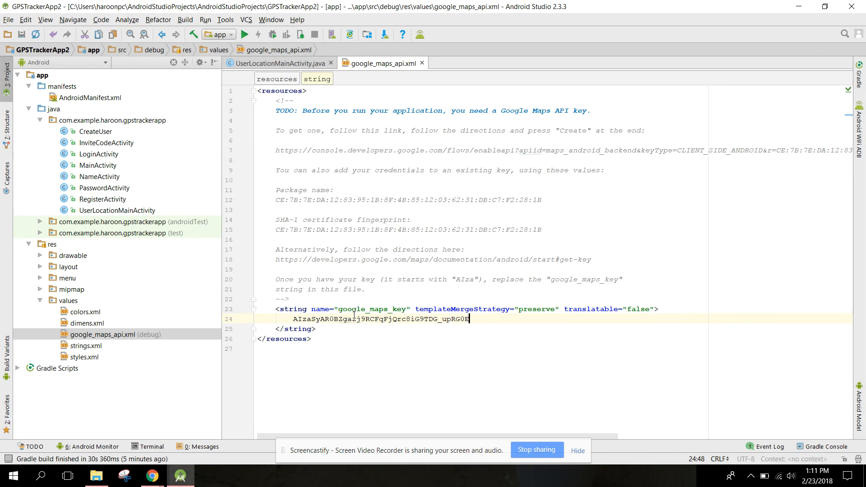
left_click(185, 19)
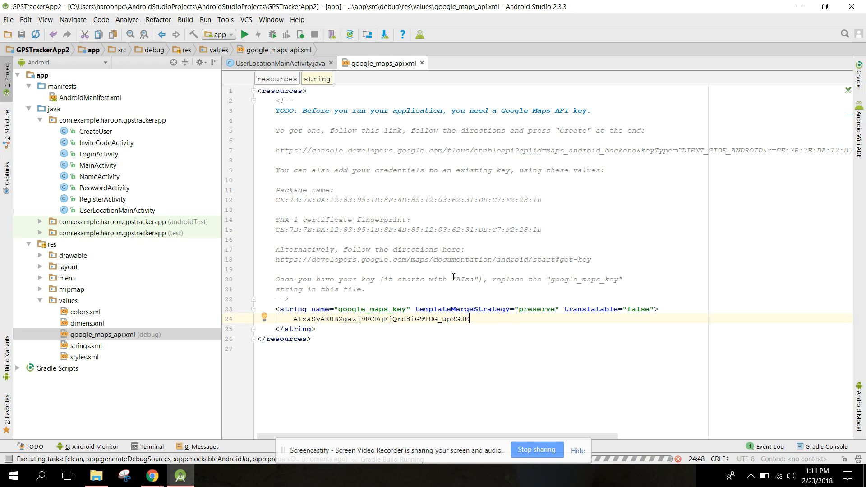
mouse_move(435, 98)
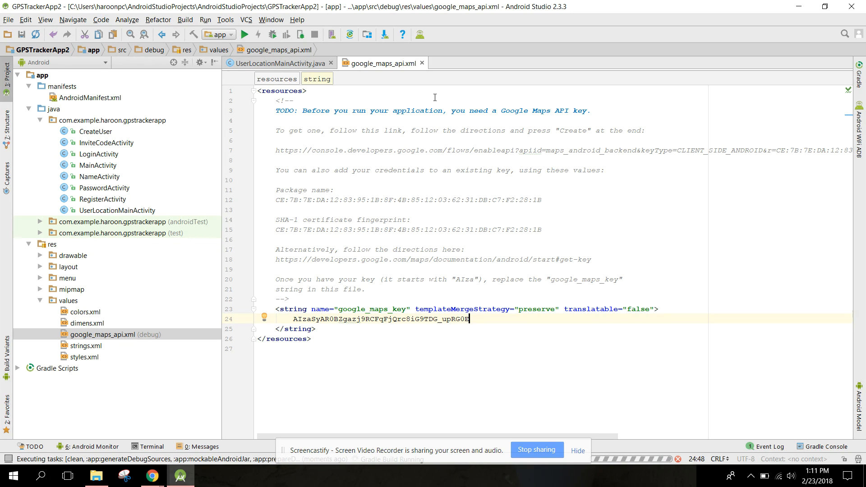
Close google_maps_api.xml, review UserLocationMainActivity.java and connect the Galaxy C7 so SideSync shows it.
left_click(279, 63)
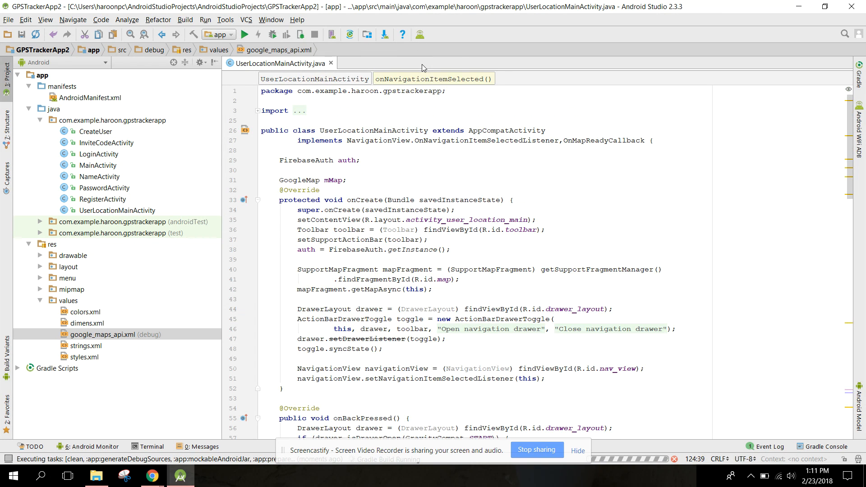
scroll("down", 3)
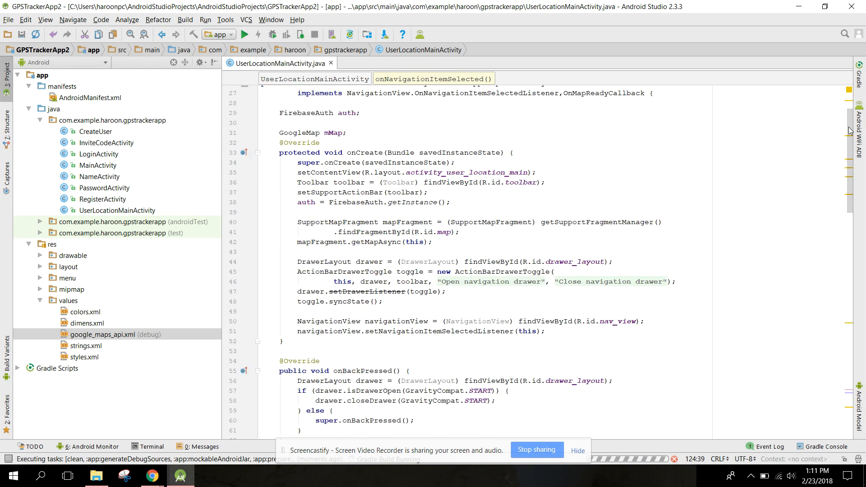
scroll("down", 3)
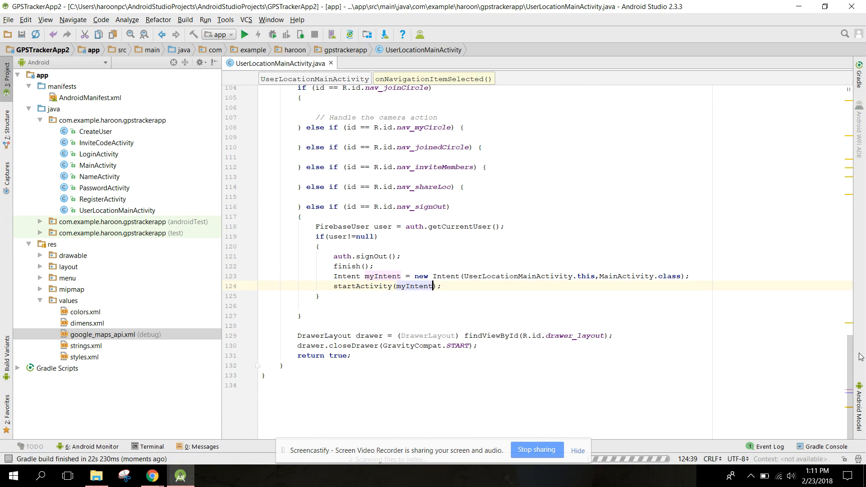
left_click(11, 475)
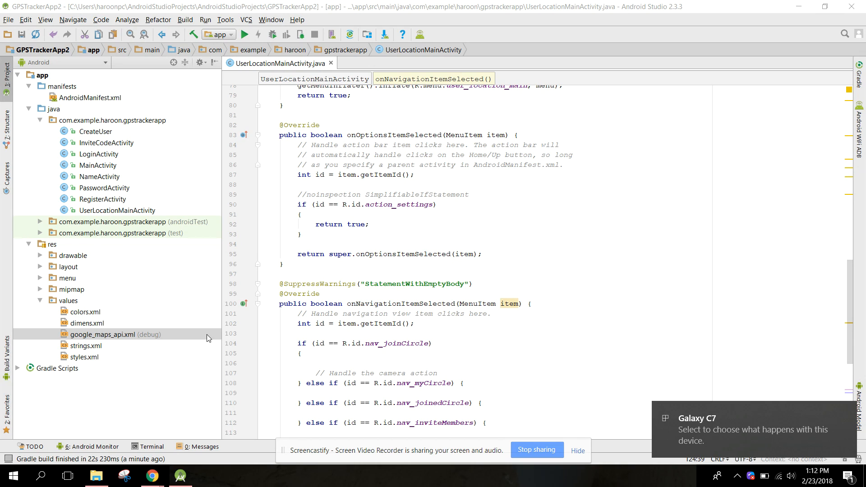
mouse_move(778, 351)
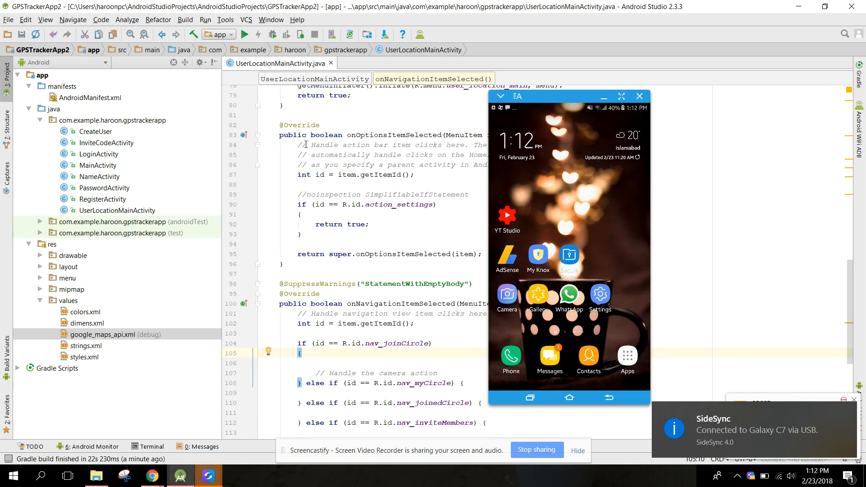
Close the SideSync phone mirror and run 'app', which finds no connected devices.
left_click(244, 34)
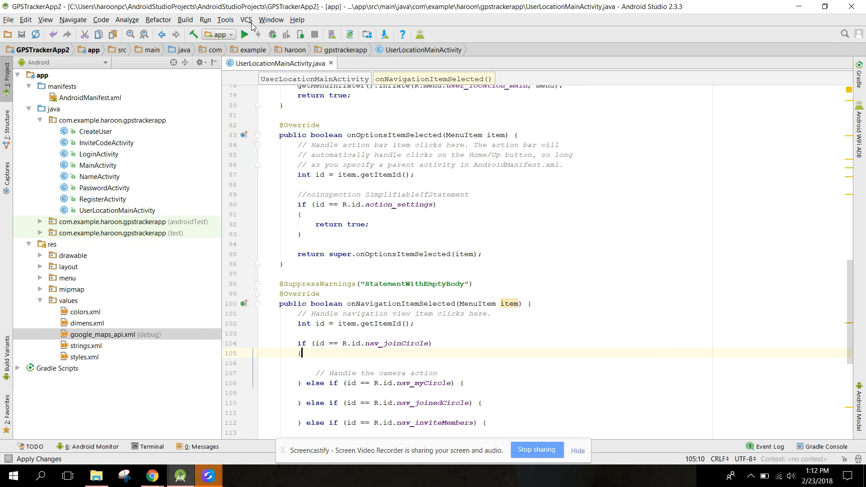
left_click(245, 33)
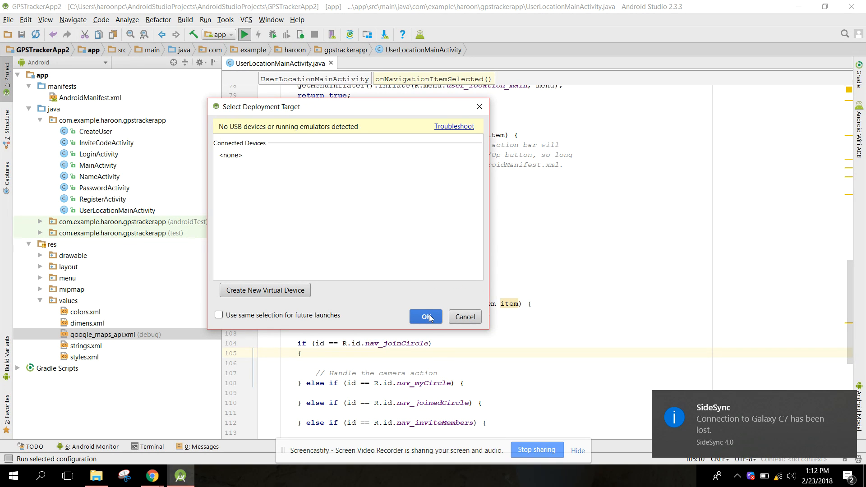
Confirm the reconnected Galaxy C7 as deployment target so the assembleDebug build starts.
left_click(425, 317)
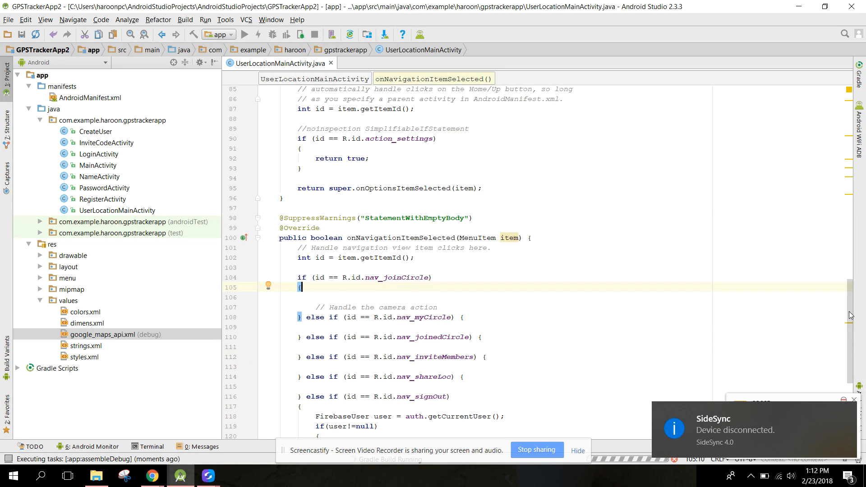
scroll("up", 3)
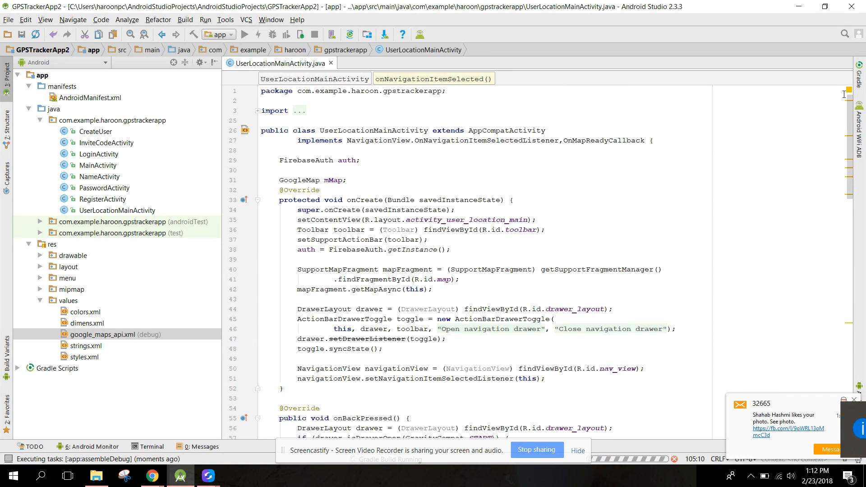
scroll("down", 3)
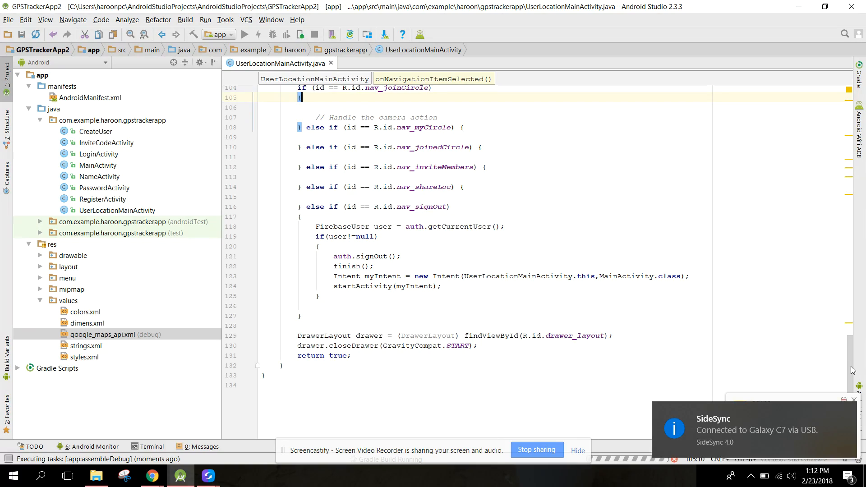
mouse_move(208, 476)
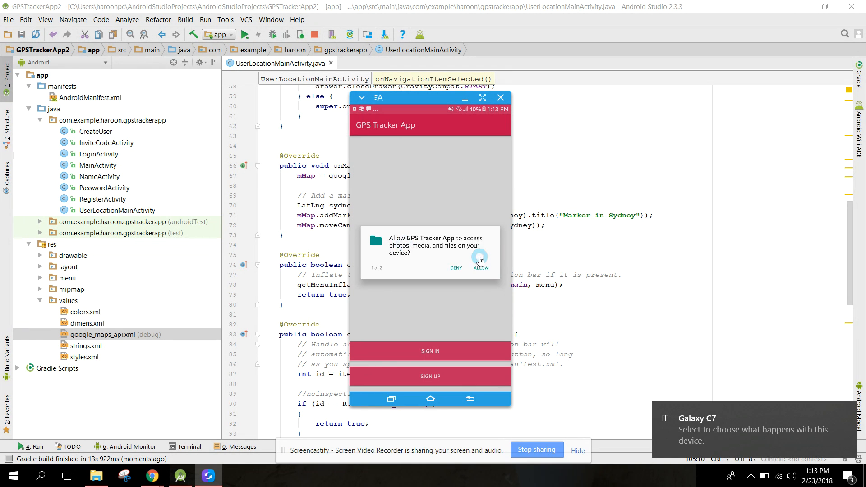
On the mirrored phone, allow GPS Tracker App file access and choose SIGN IN.
left_click(480, 269)
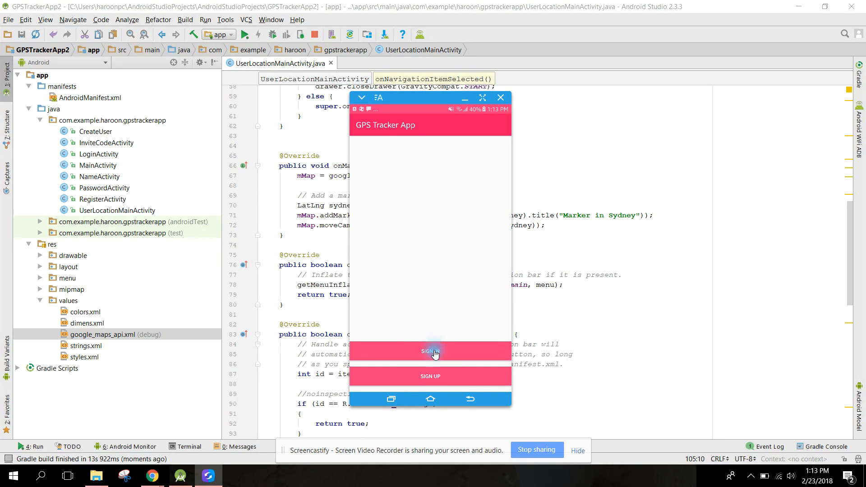
left_click(430, 351)
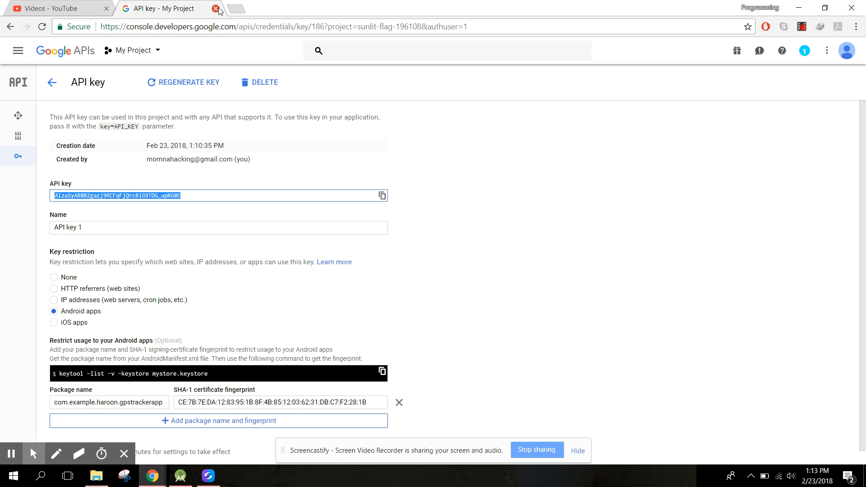
Close the API key tab and go to firebase.google.com's console.
left_click(225, 8)
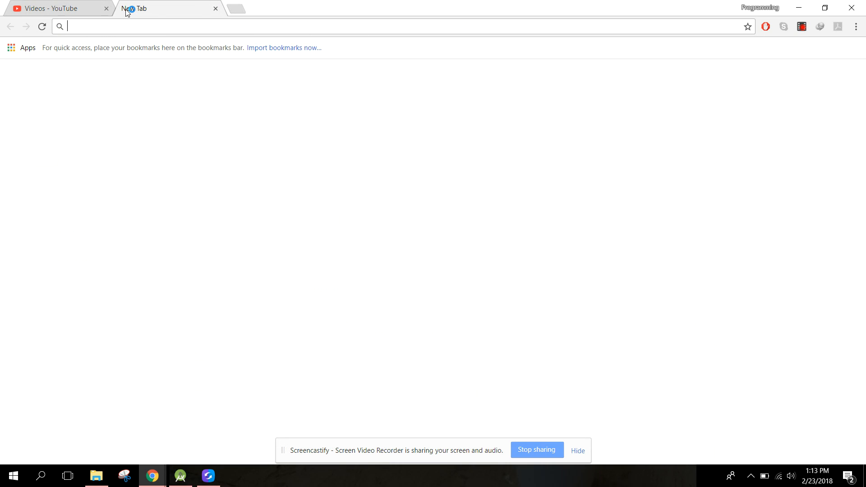
type("firebase.google.com")
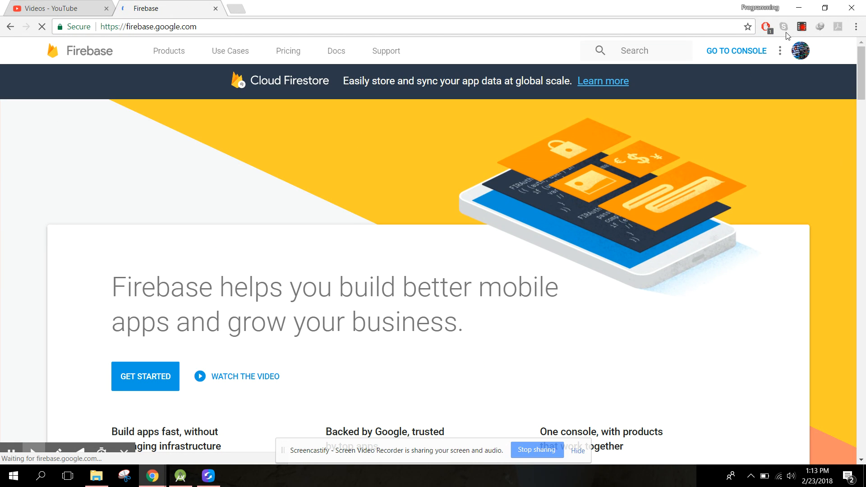
left_click(737, 50)
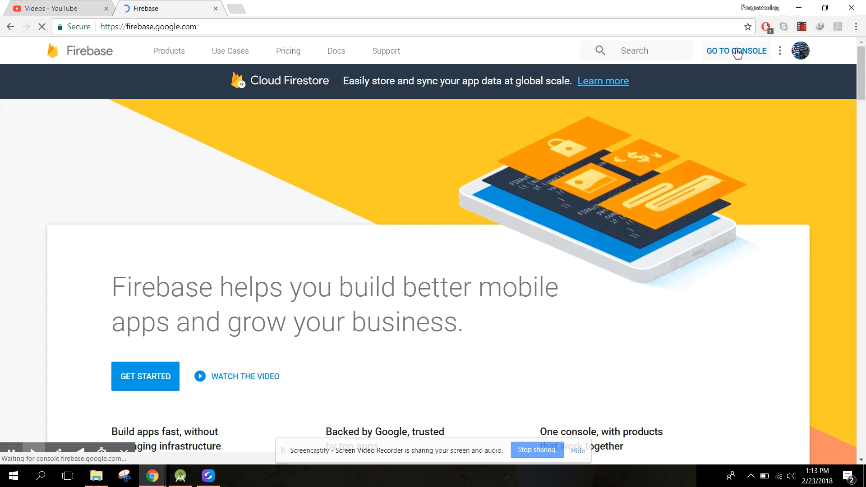
left_click(736, 51)
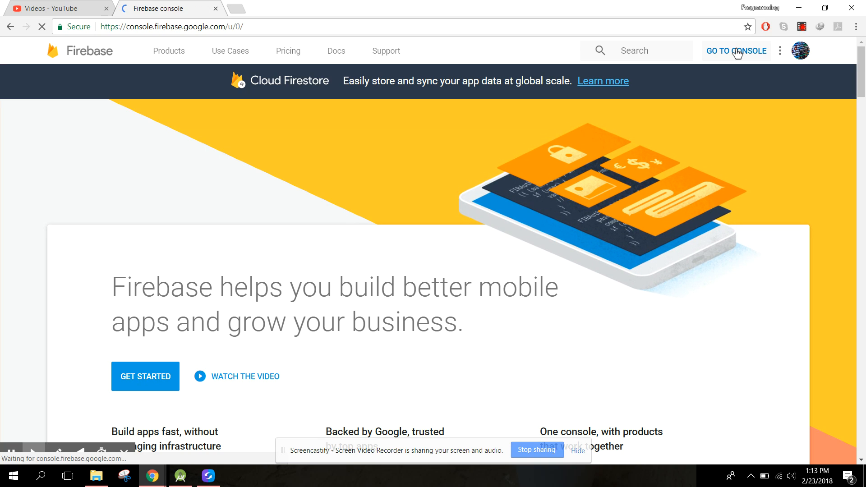
left_click(737, 51)
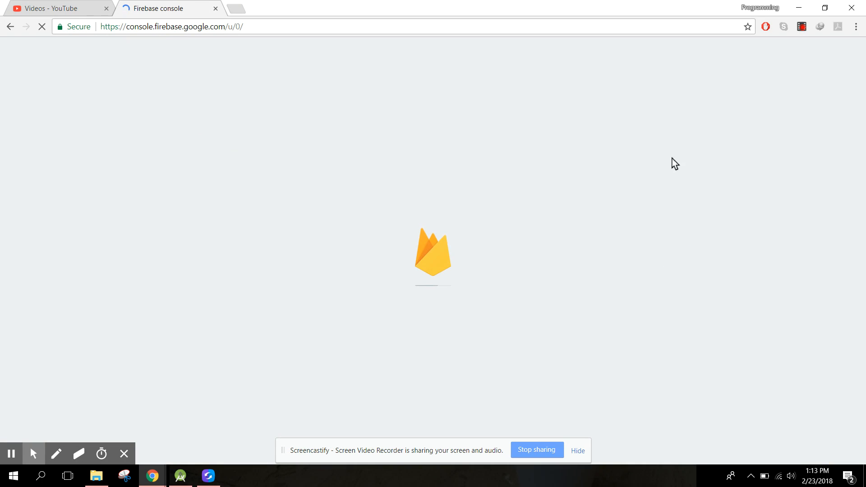
mouse_move(431, 274)
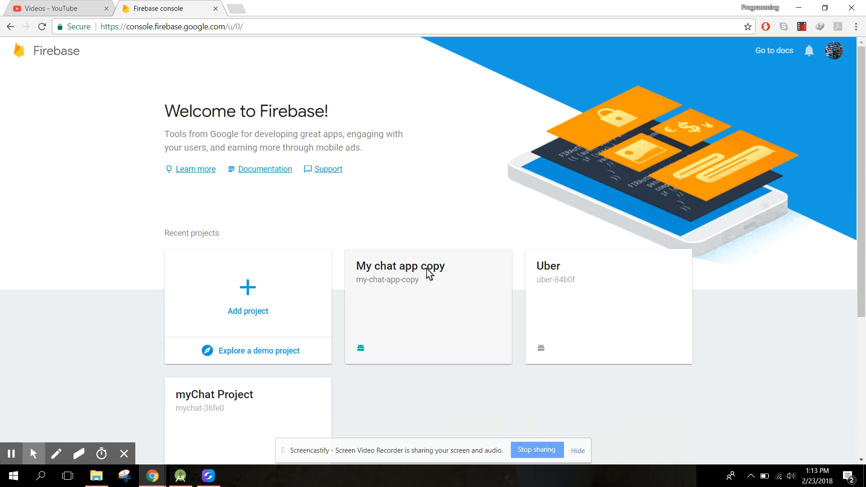
mouse_move(809, 51)
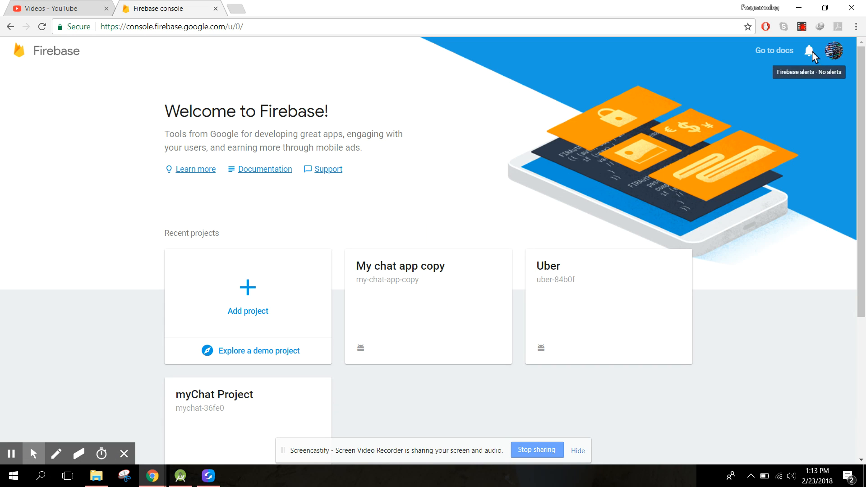
Switch Google account in Firebase and open the GPSTracker project overview.
left_click(834, 51)
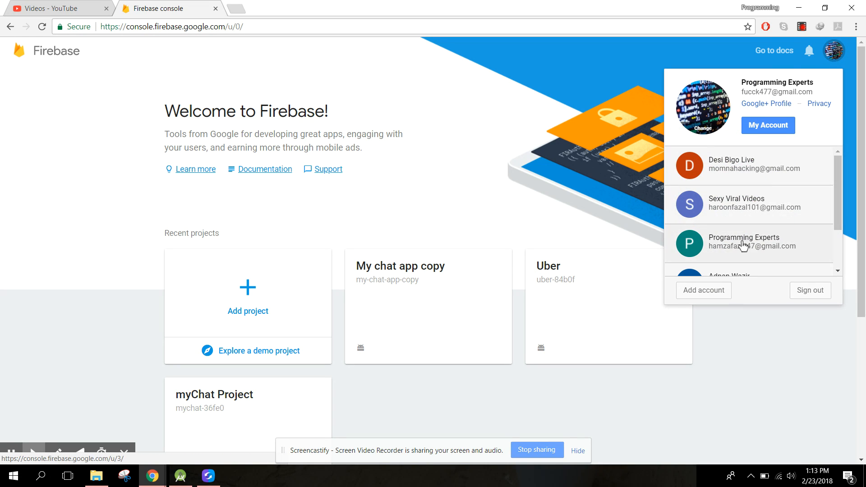
left_click(744, 242)
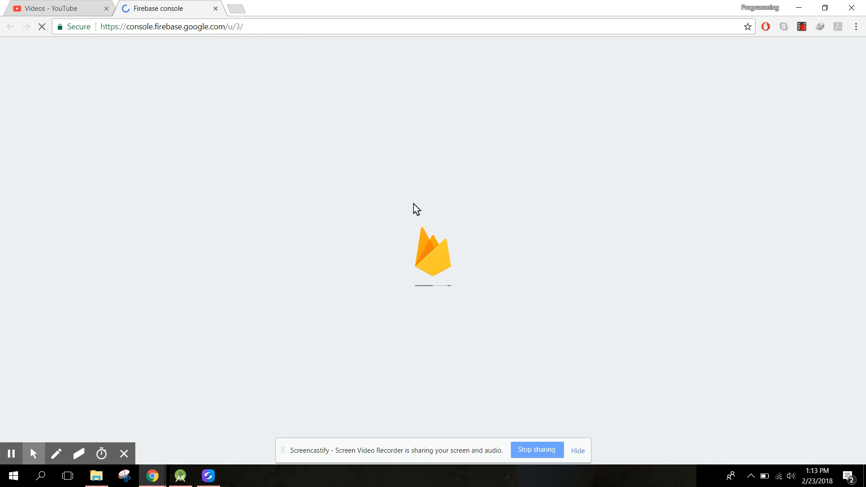
mouse_move(520, 145)
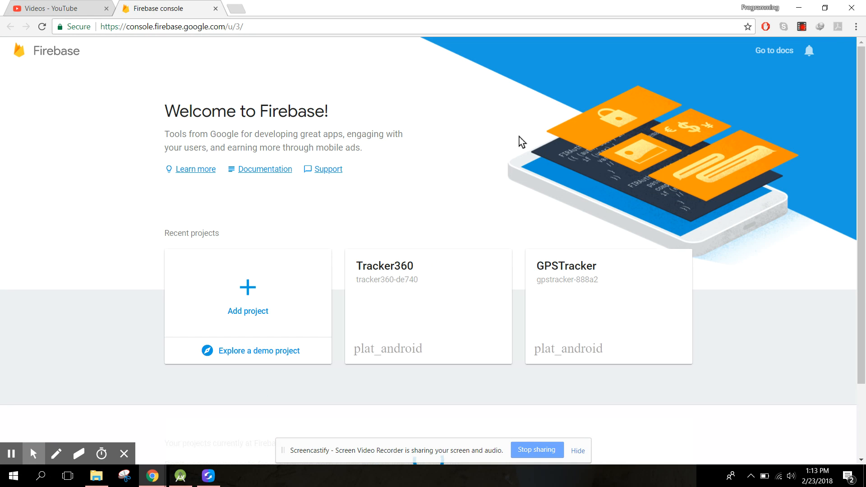
left_click(570, 271)
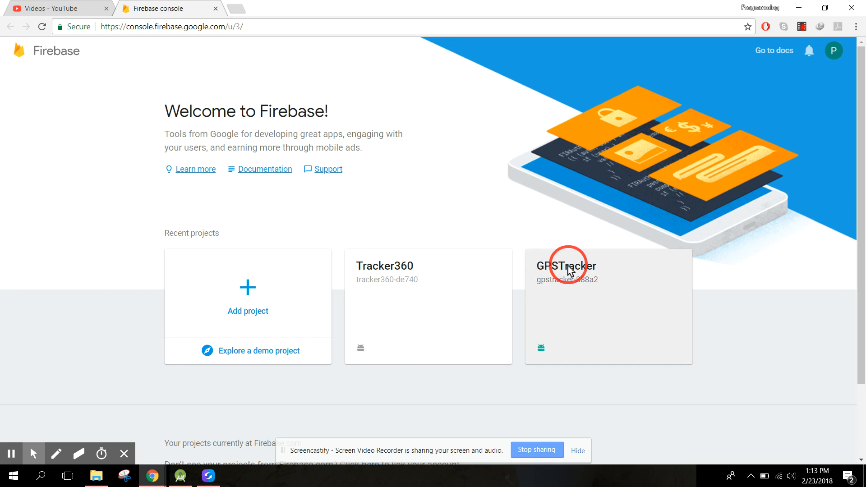
left_click(568, 265)
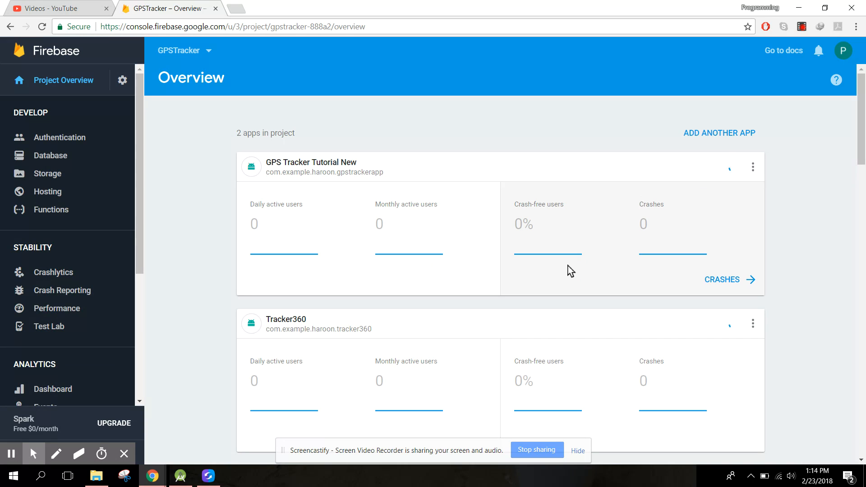
left_click(60, 137)
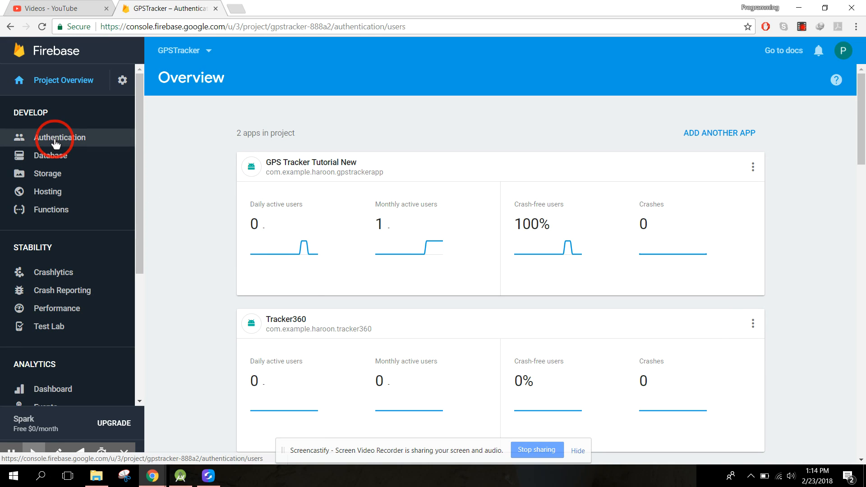
left_click(60, 138)
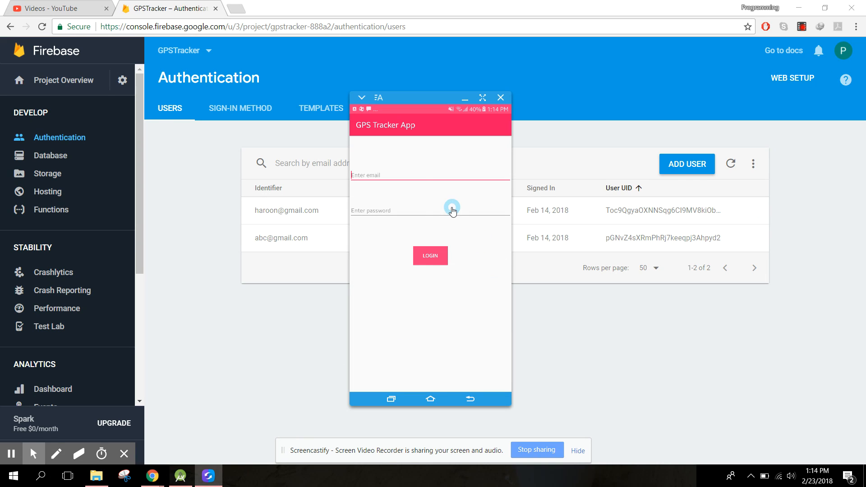
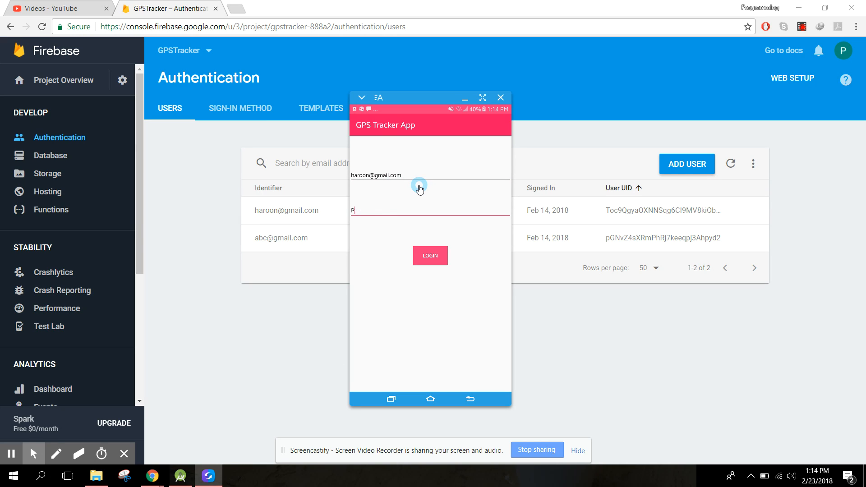
type("2")
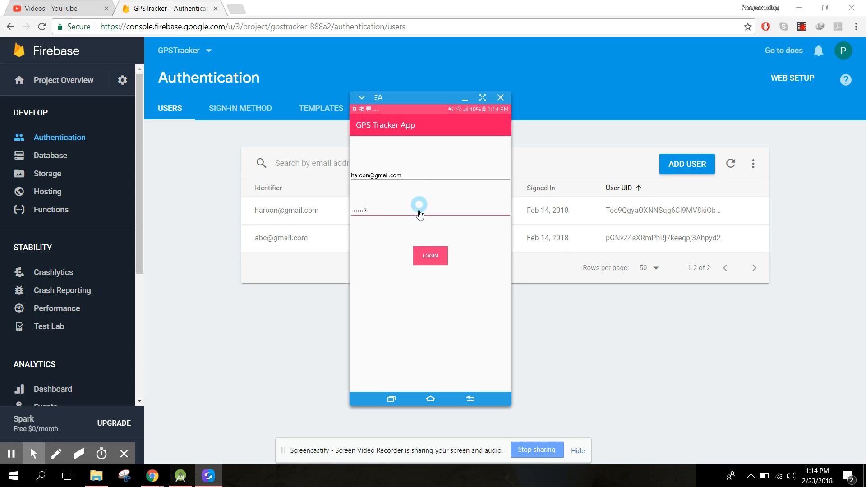
left_click(431, 256)
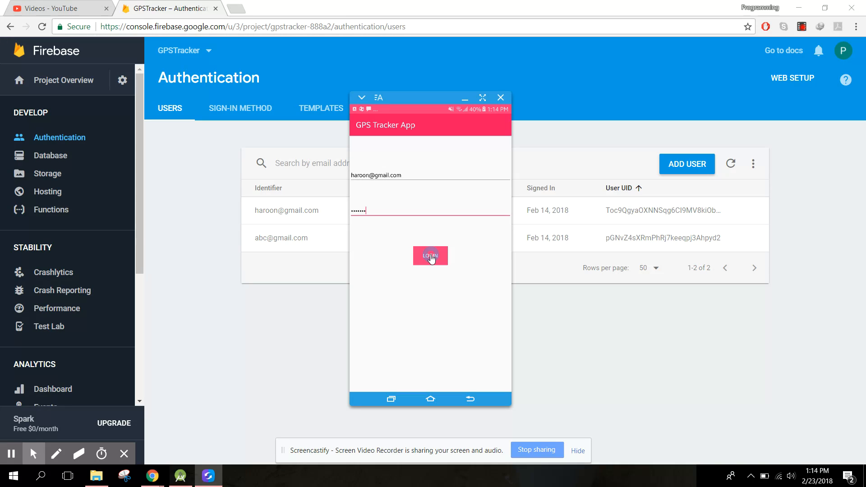
left_click(430, 256)
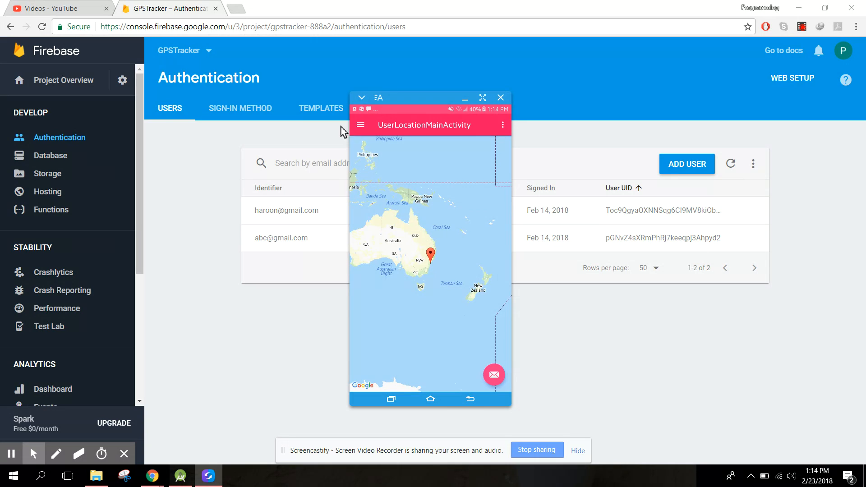
left_click(360, 125)
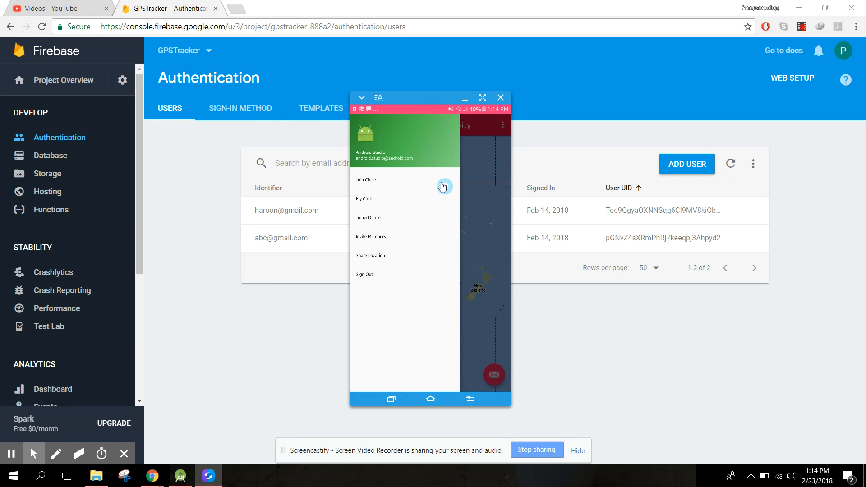
mouse_move(364, 170)
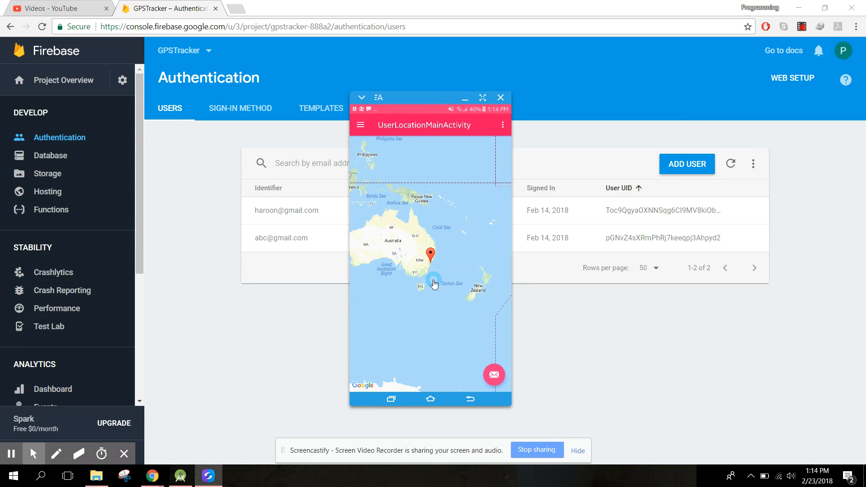
double_click(434, 283)
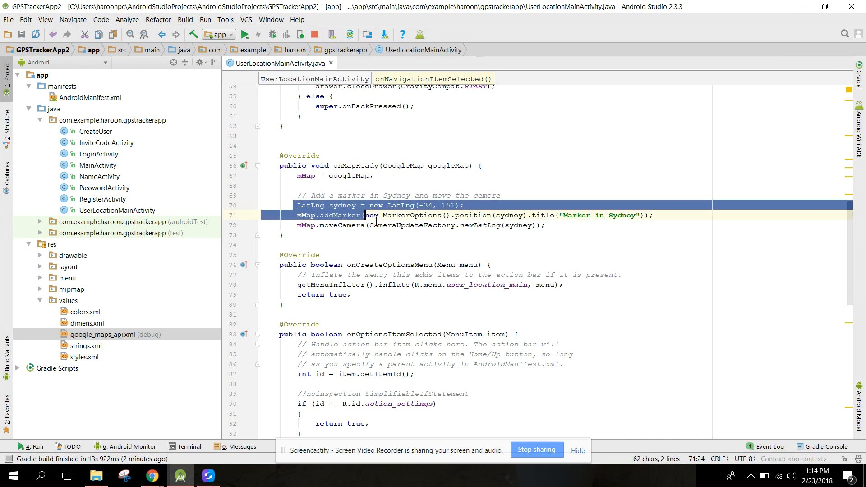
Deselect the LatLng and addMarker lines in onMapReady, leaving the Sydney marker code unchanged.
left_click(282, 235)
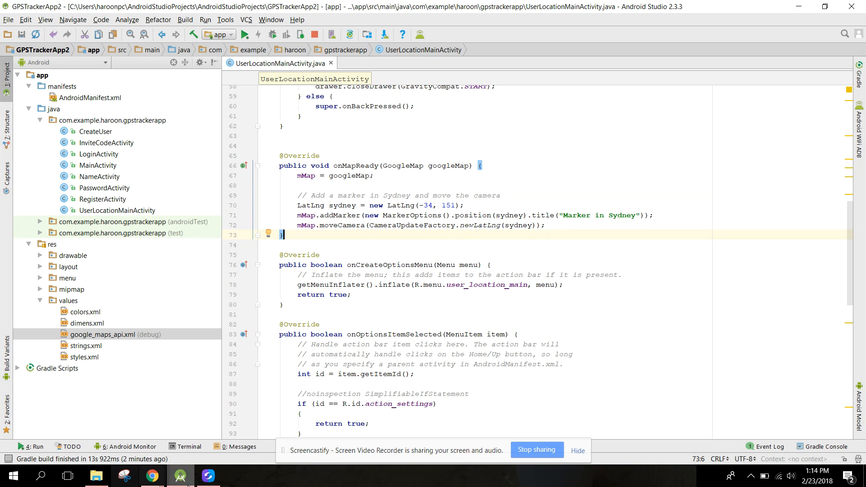